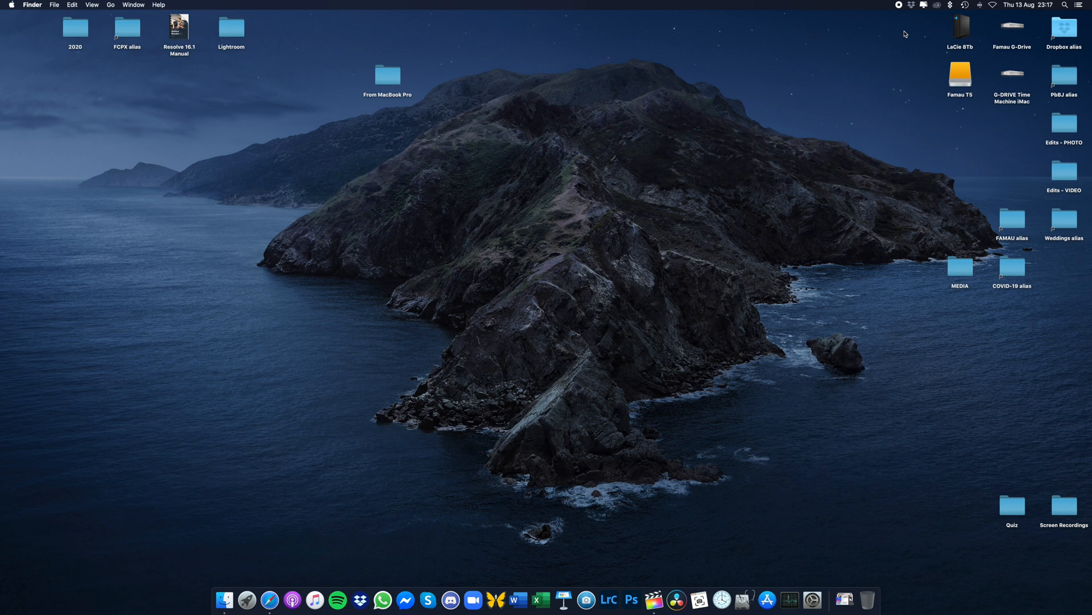
{"action": "mouse_move", "coordinate": [949, 34]}
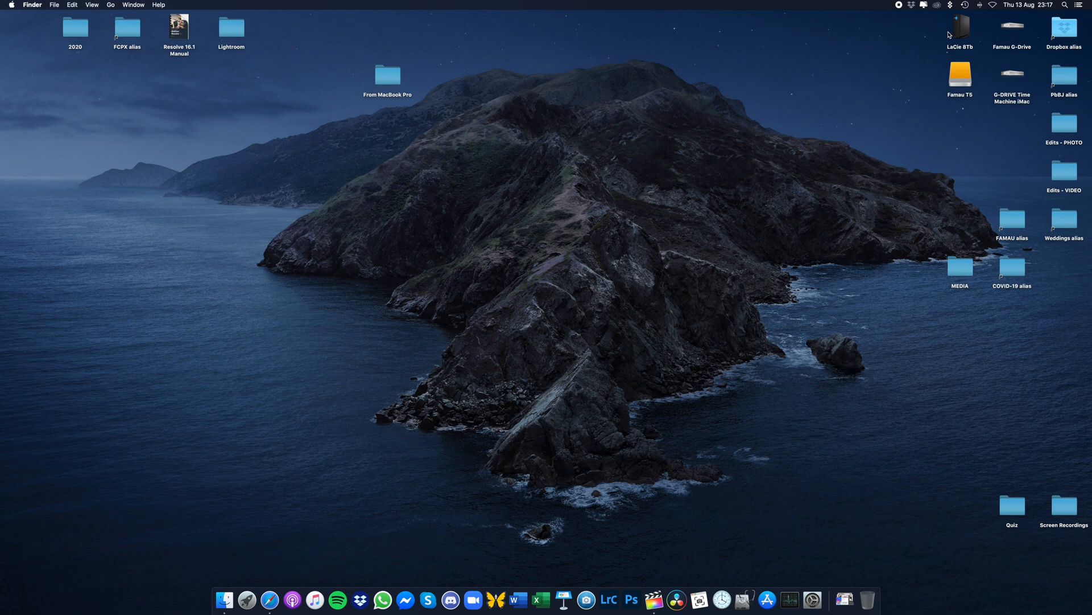
{"action": "mouse_move", "coordinate": [967, 31]}
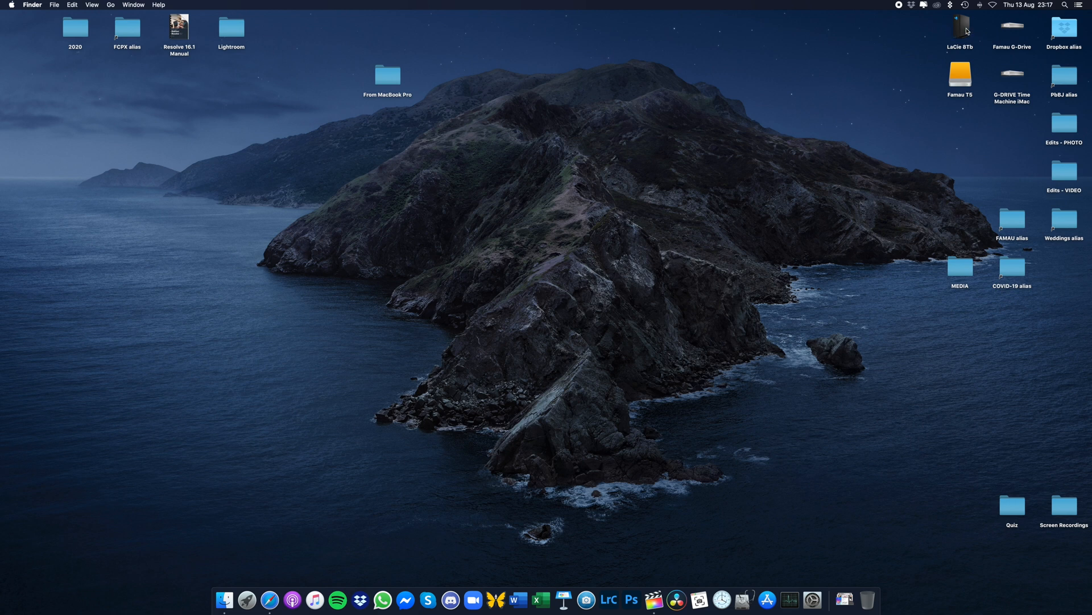
{"action": "mouse_move", "coordinate": [946, 40]}
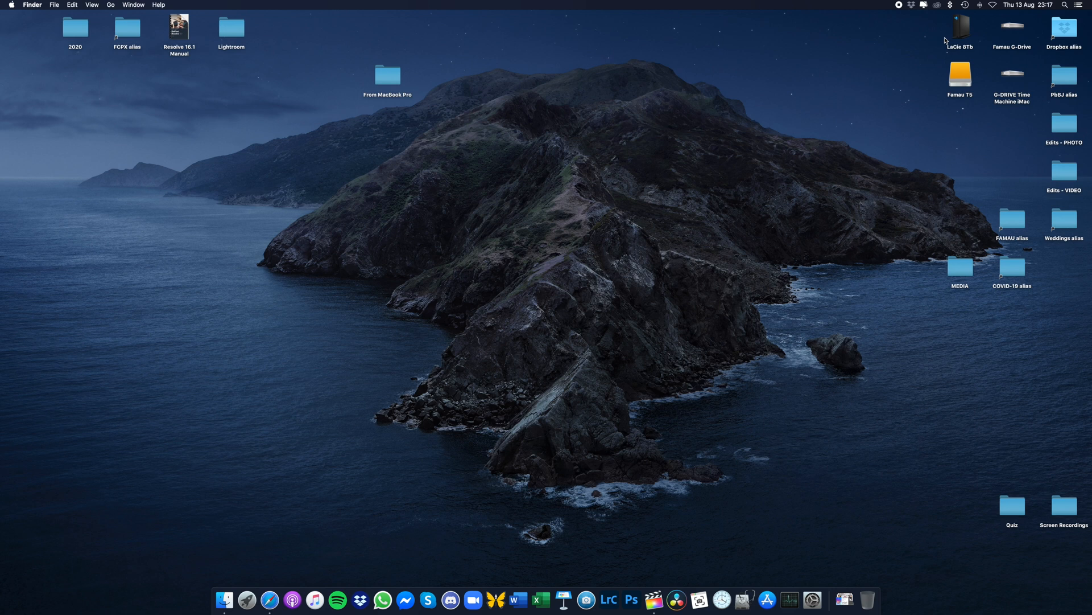
{"action": "mouse_move", "coordinate": [823, 39]}
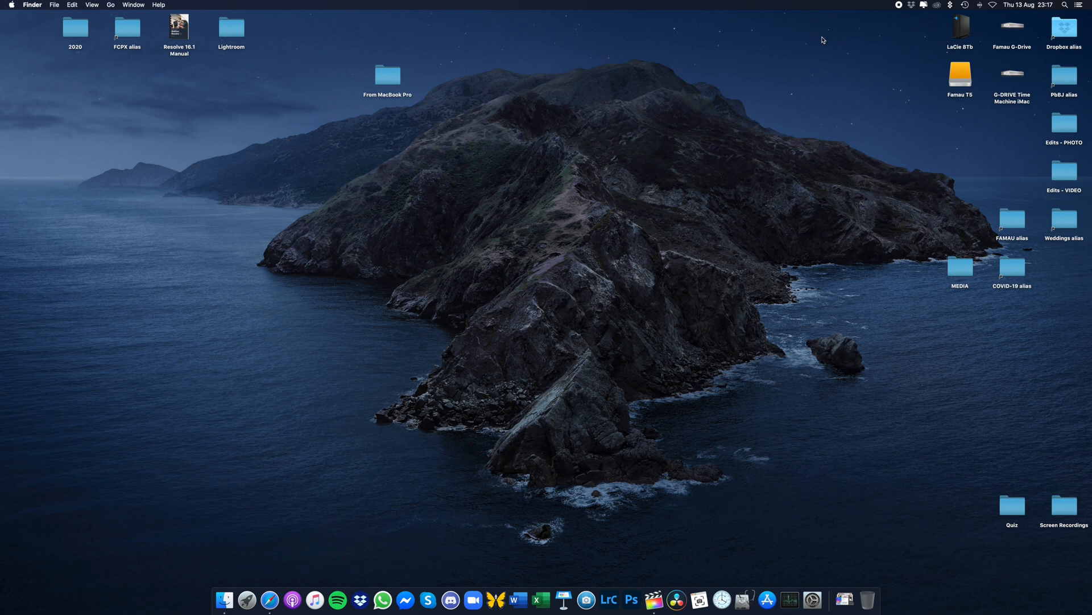
{"action": "mouse_move", "coordinate": [961, 33]}
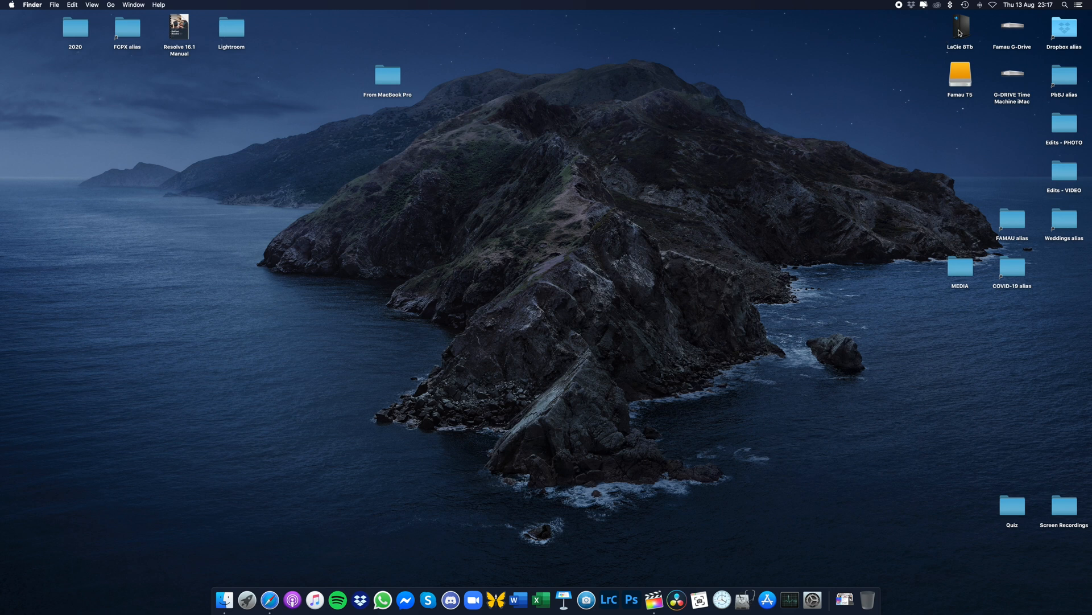
- Navigate into the FCPX folder on the Famau G-Drive, closing the LaCie 8Tb window
{"action": "double_click", "coordinate": [961, 27]}
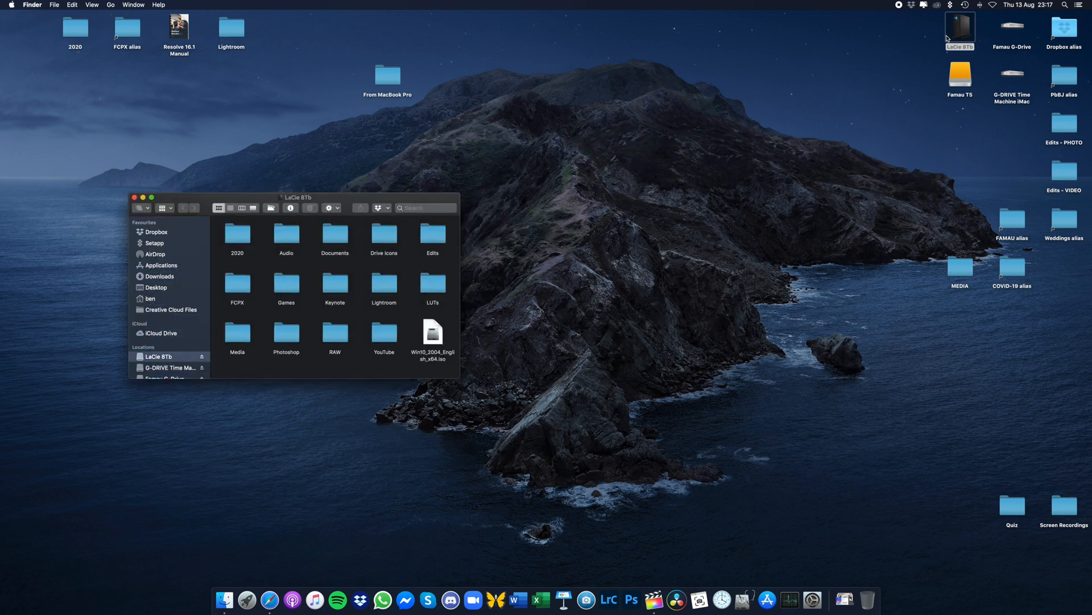
{"action": "left_click_drag", "start_coordinate": [297, 197], "coordinate": [265, 164]}
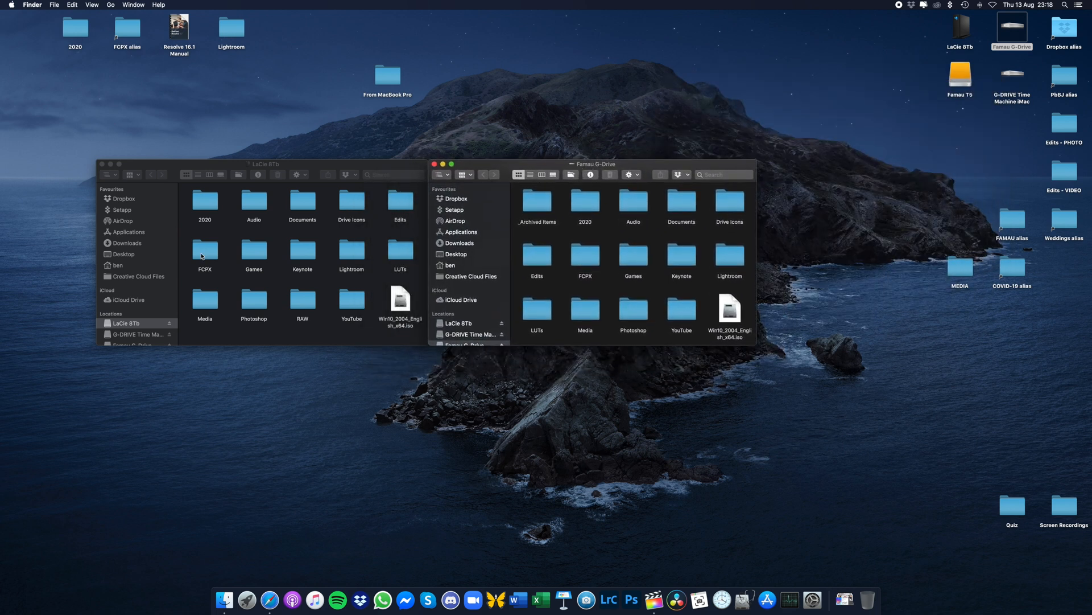
{"action": "double_click", "coordinate": [205, 253]}
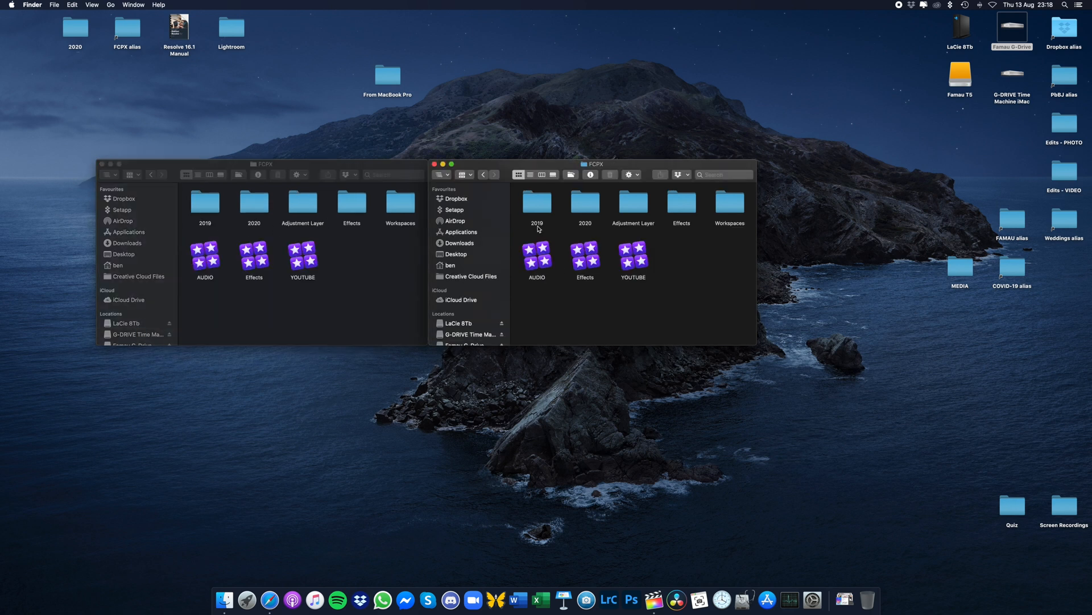
{"action": "left_click", "coordinate": [100, 164]}
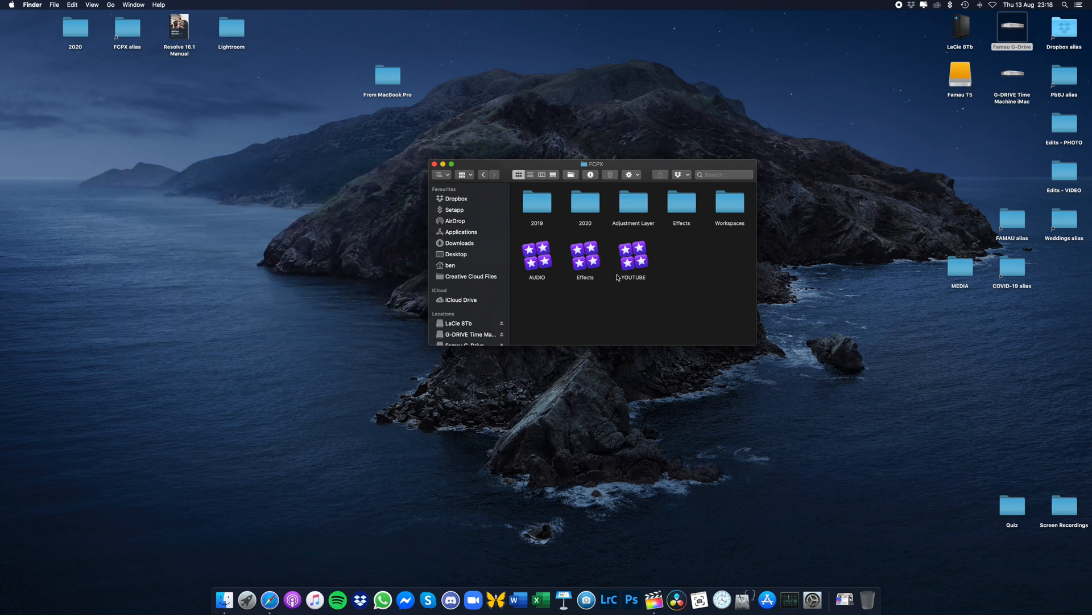
- Go into 2020 then DONE to list the dated Final Cut libraries
{"action": "double_click", "coordinate": [585, 203]}
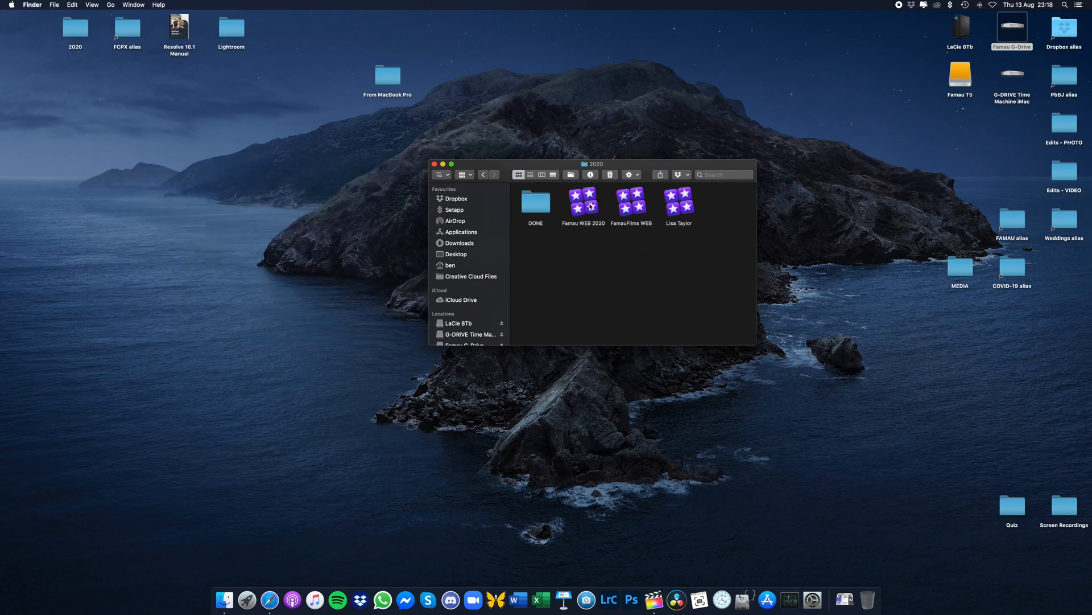
{"action": "left_click", "coordinate": [536, 209]}
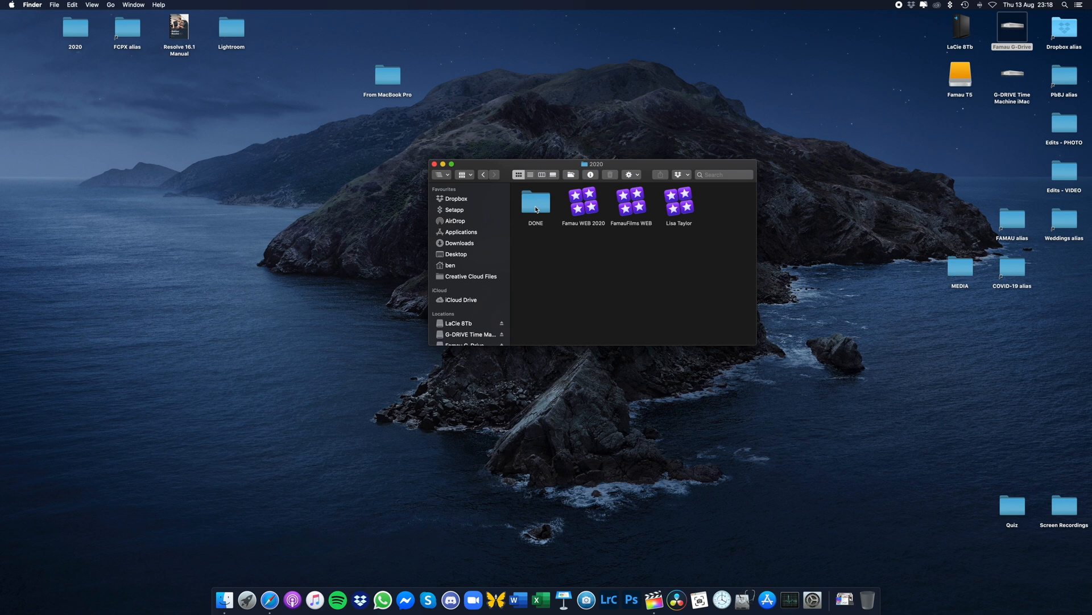
{"action": "double_click", "coordinate": [535, 197]}
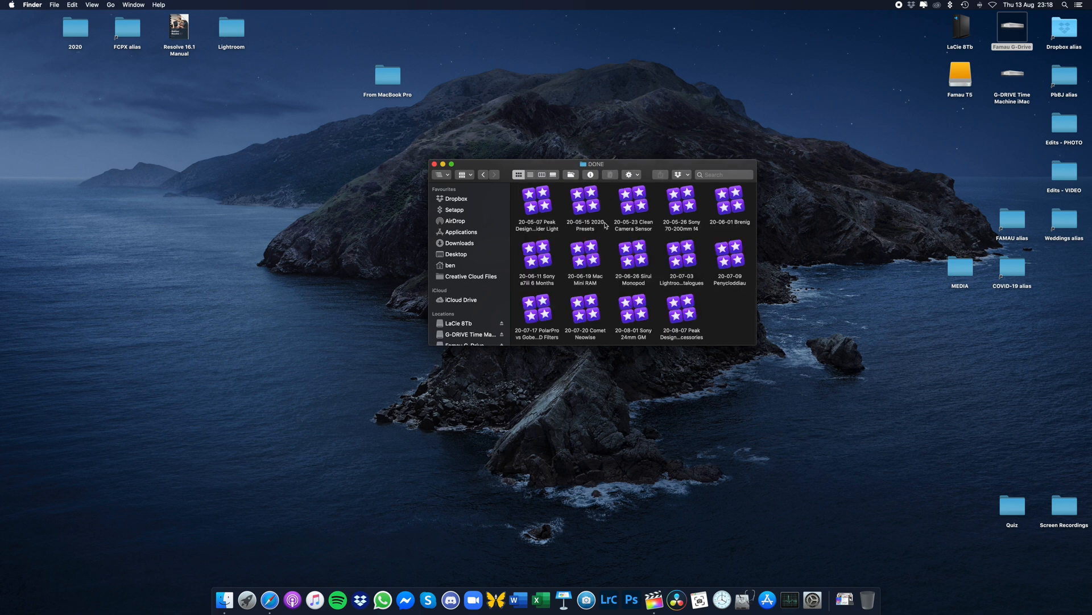
{"action": "scroll", "scroll_direction": "up", "scroll_amount": 3}
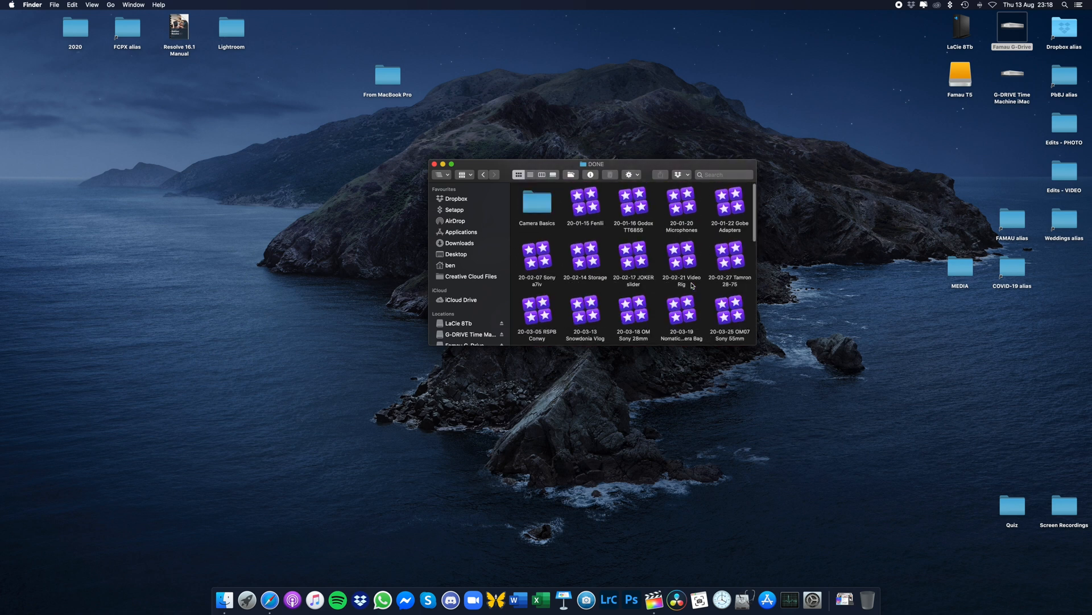
{"action": "scroll", "scroll_direction": "down", "scroll_amount": 3}
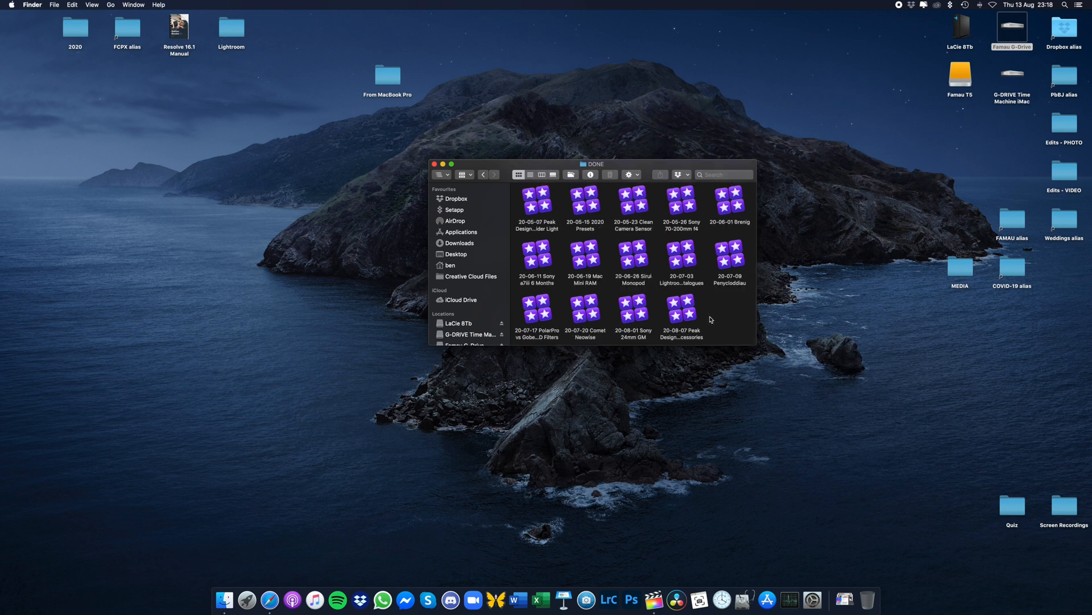
- Check the sizes of the 2020 and DONE folders with Get Info
{"action": "left_click", "coordinate": [483, 174]}
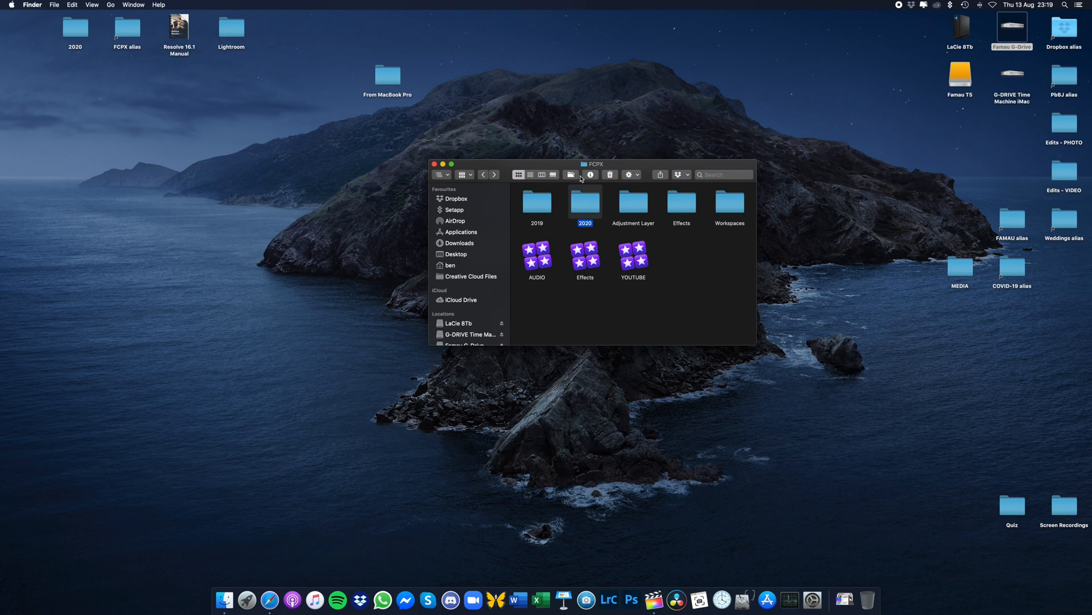
{"action": "left_click", "coordinate": [591, 174]}
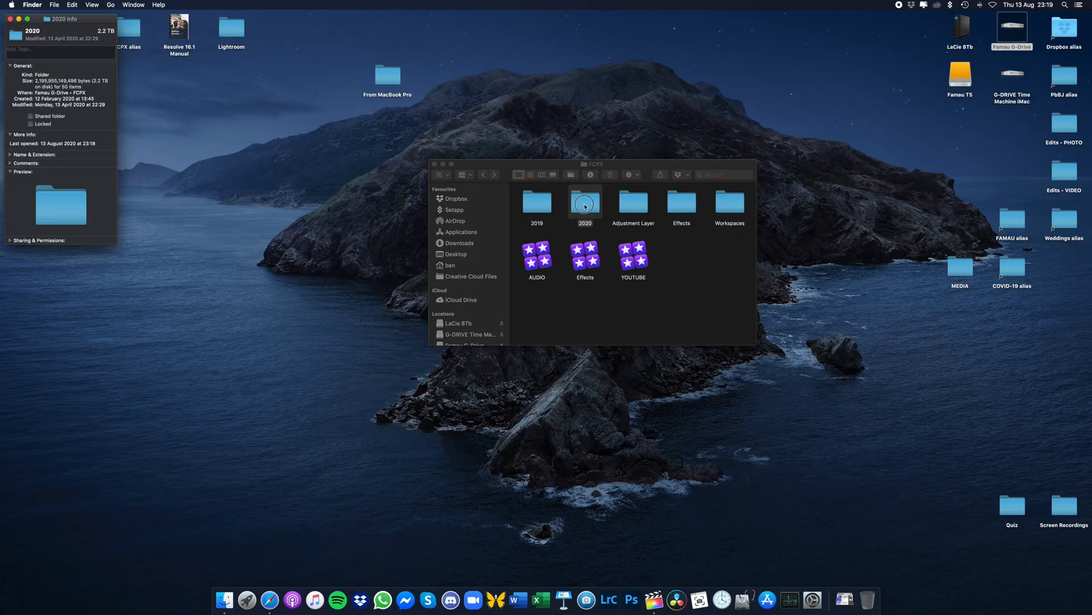
{"action": "double_click", "coordinate": [585, 203]}
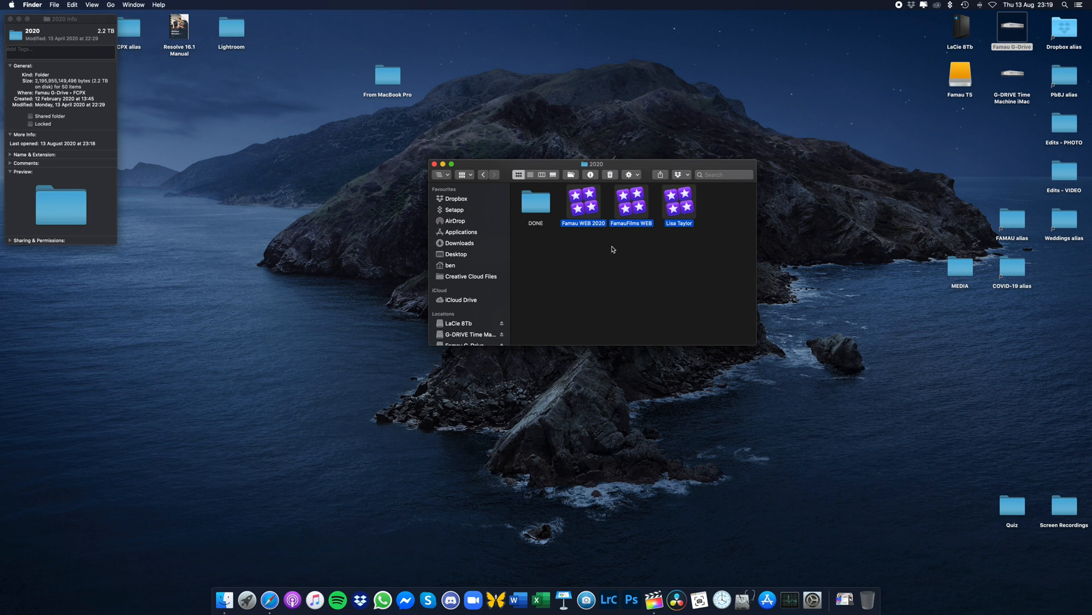
{"action": "left_click", "coordinate": [536, 202]}
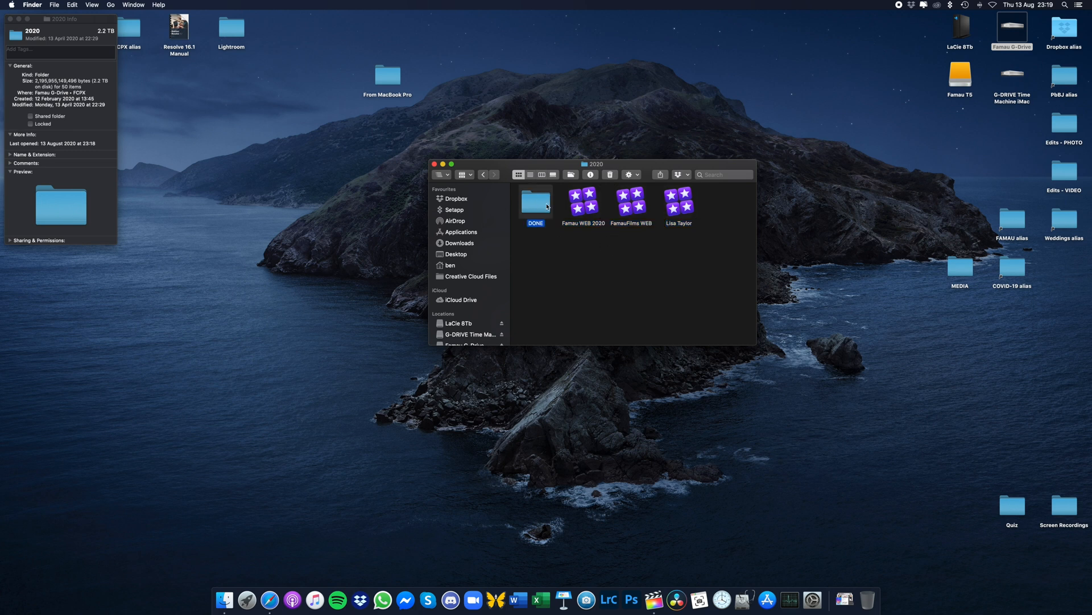
{"action": "left_click", "coordinate": [591, 175]}
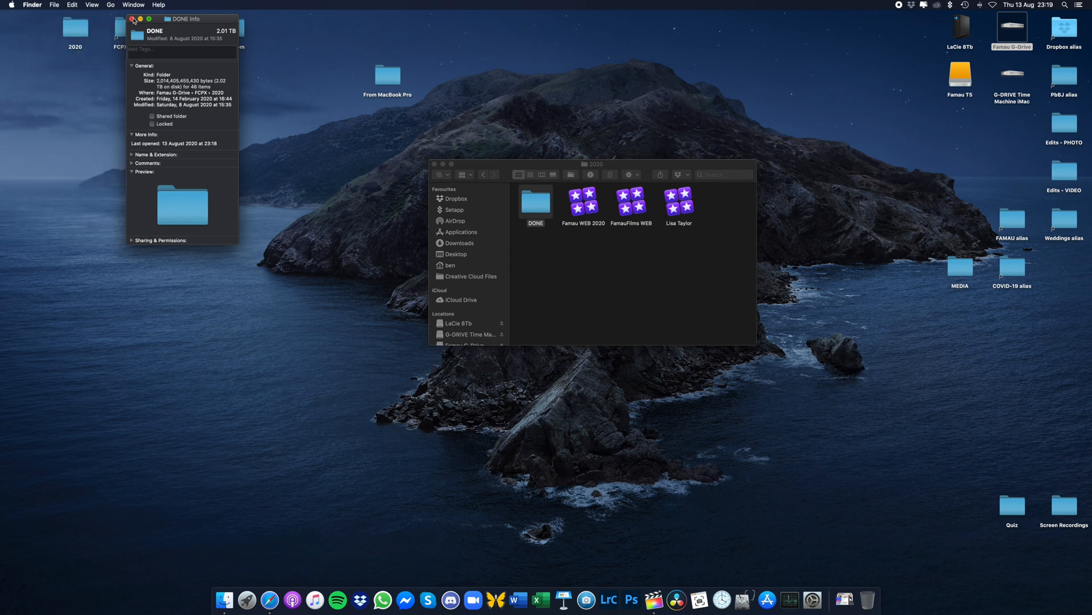
{"action": "left_click", "coordinate": [132, 20]}
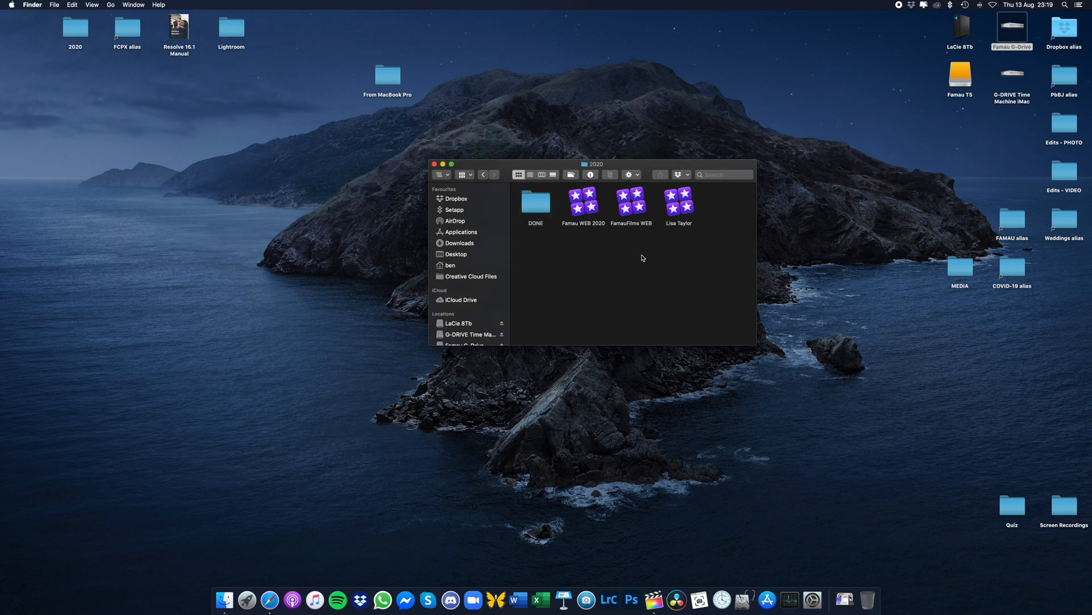
{"action": "mouse_move", "coordinate": [536, 212]}
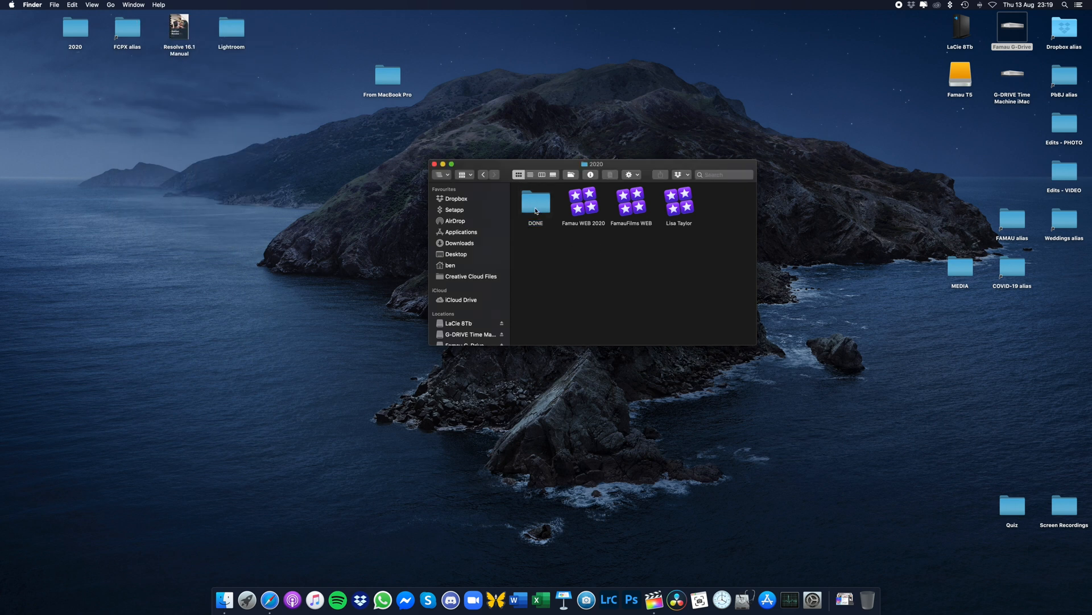
- Launch the 20-08-07 Peak Design accessories library from DONE in Final Cut Pro
{"action": "double_click", "coordinate": [534, 197]}
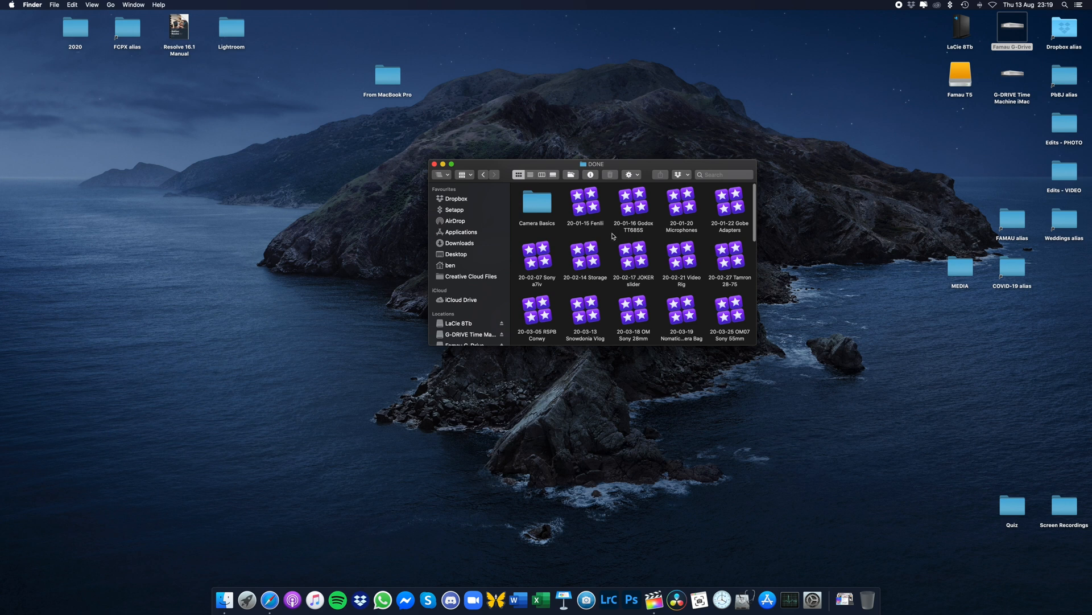
{"action": "scroll", "scroll_direction": "down", "scroll_amount": 3}
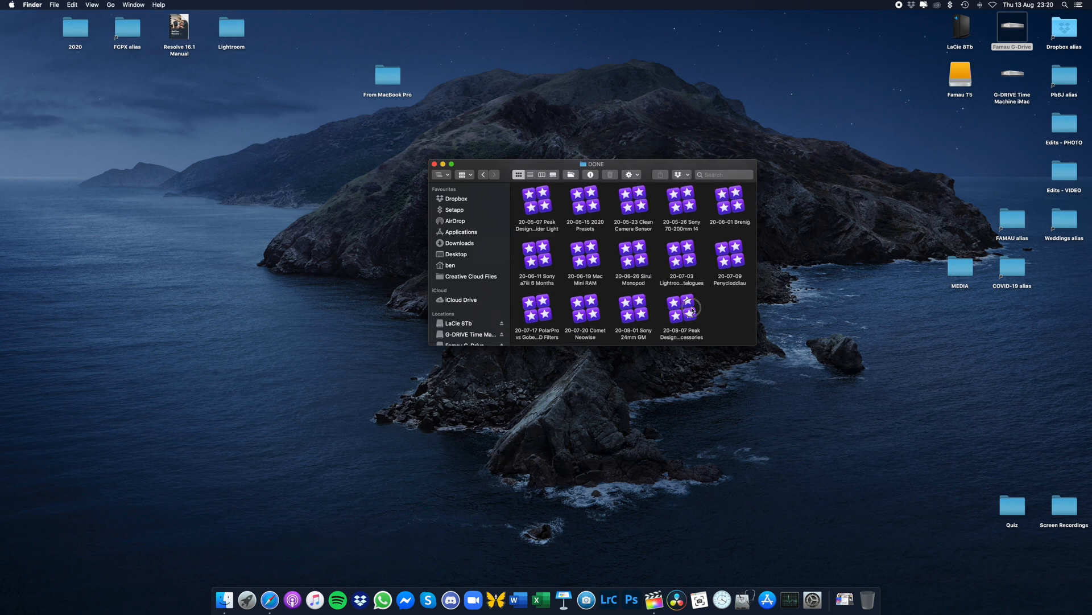
{"action": "double_click", "coordinate": [681, 311]}
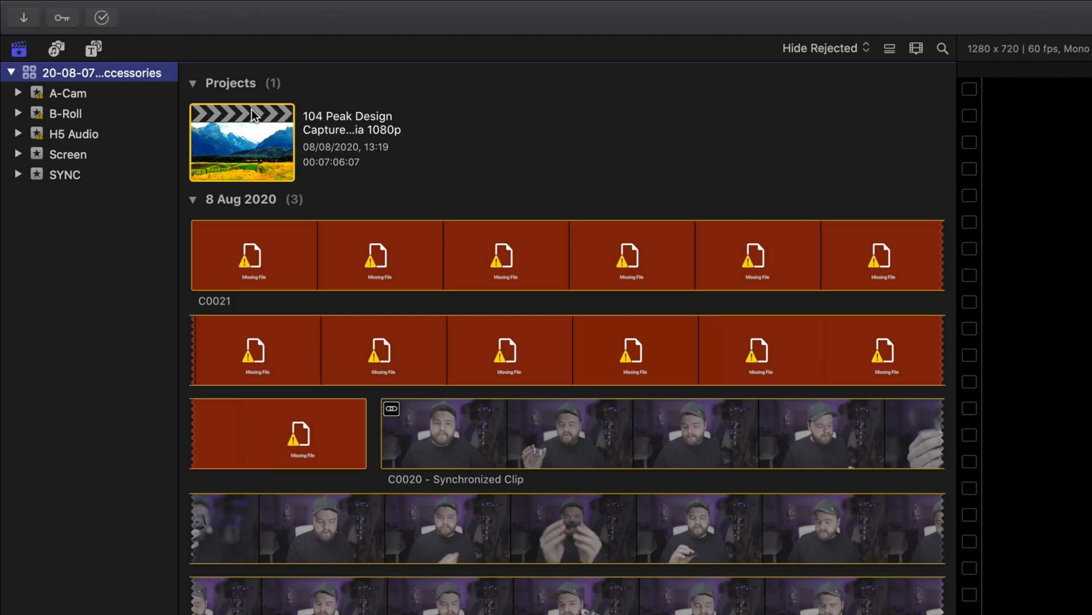
- Bring up File > Delete Generated Library Files for the Peak Design library
{"action": "left_click", "coordinate": [68, 92]}
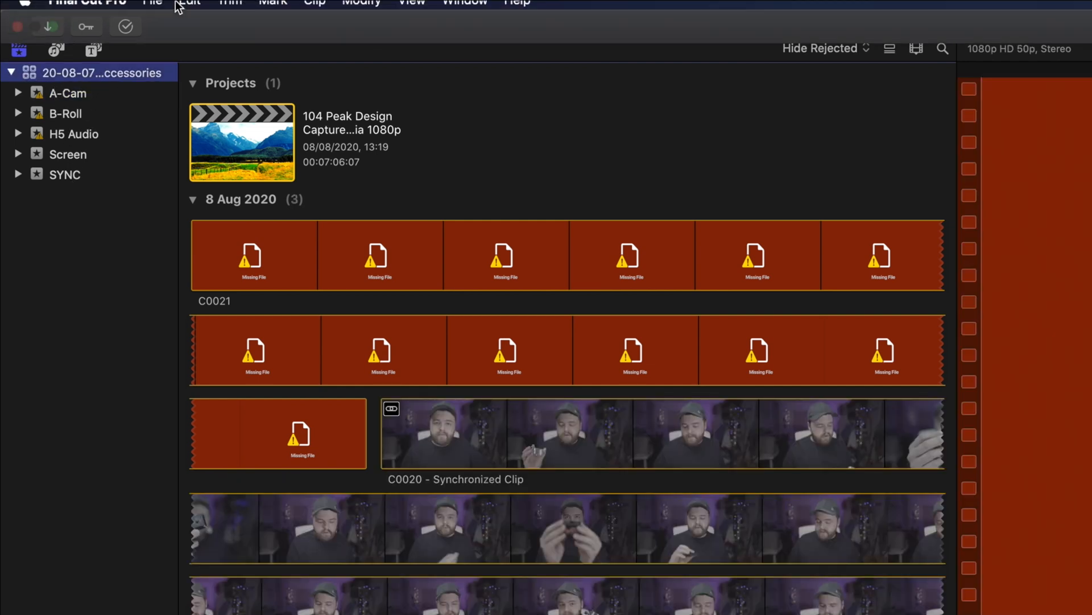
{"action": "left_click", "coordinate": [151, 10]}
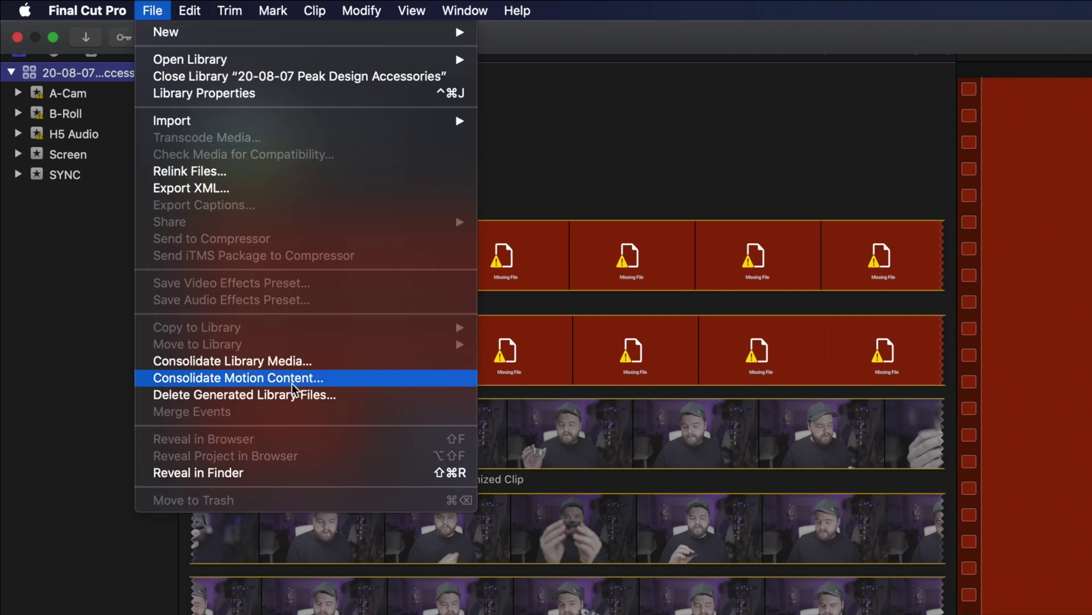
{"action": "mouse_move", "coordinate": [263, 395]}
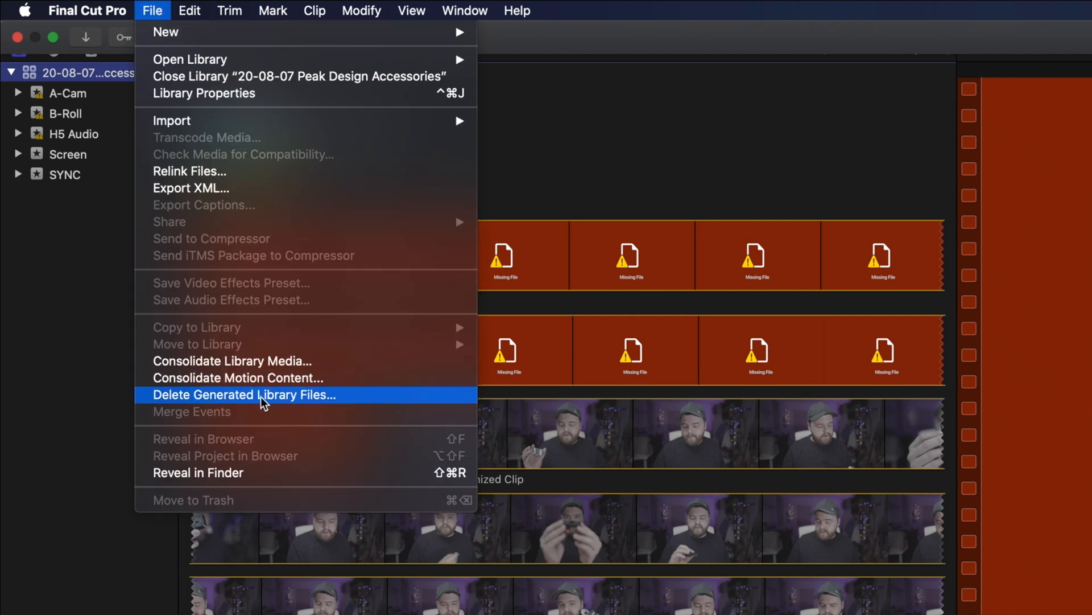
{"action": "left_click", "coordinate": [243, 395]}
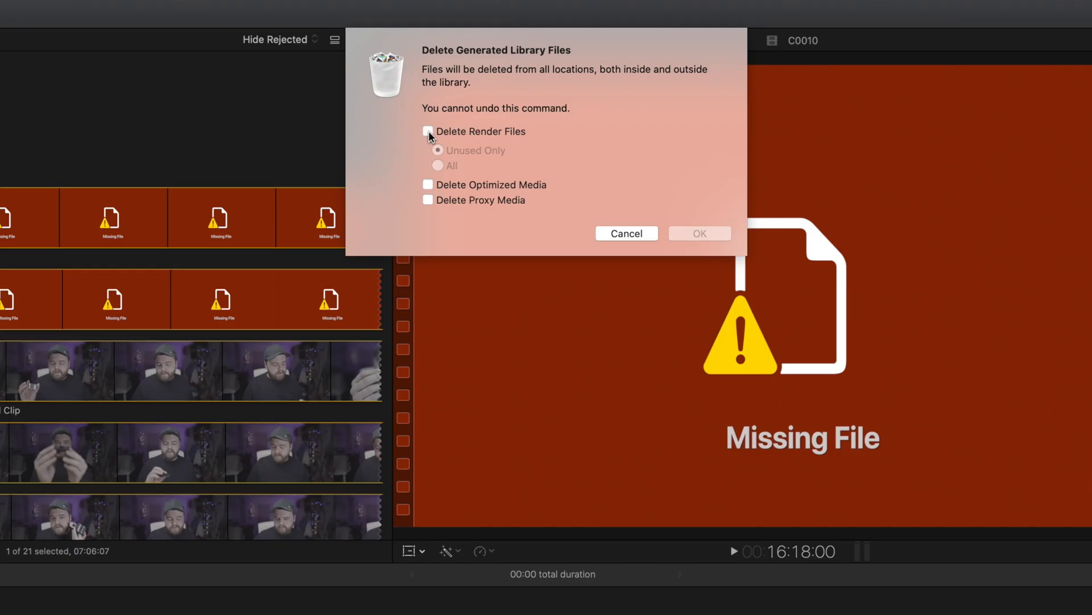
- Select All render files plus Delete Optimized Media and Delete Proxy Media
{"action": "left_click", "coordinate": [427, 131]}
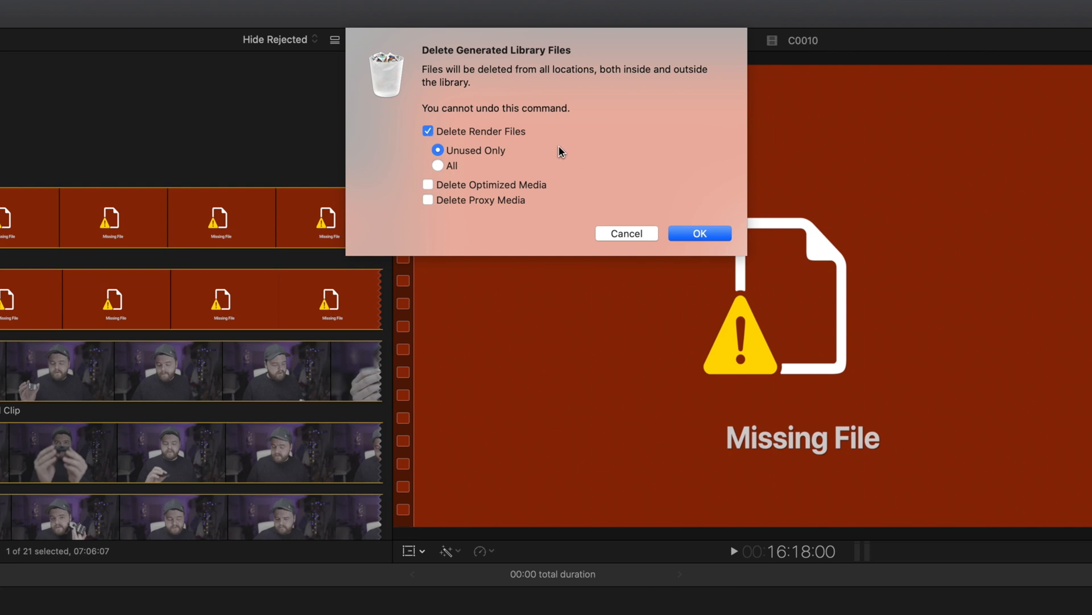
{"action": "left_click", "coordinate": [437, 165]}
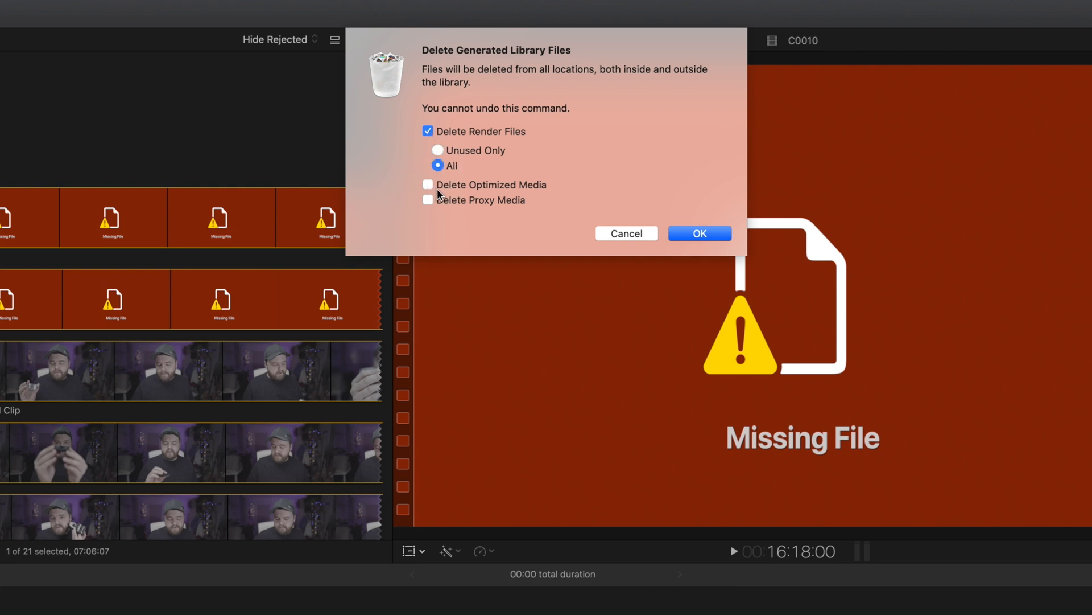
{"action": "mouse_move", "coordinate": [492, 213]}
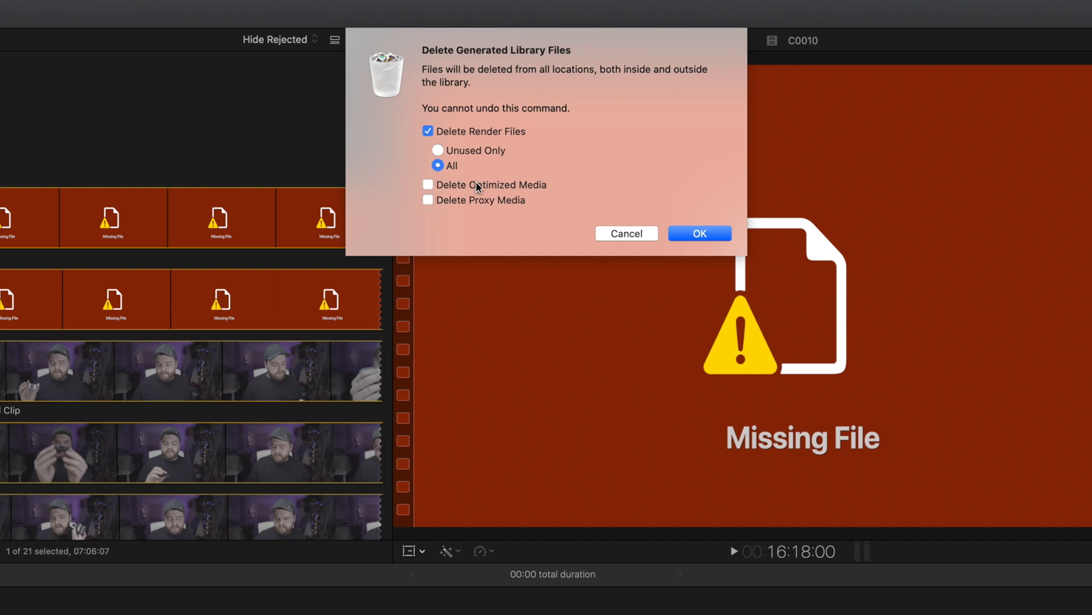
{"action": "mouse_move", "coordinate": [462, 192]}
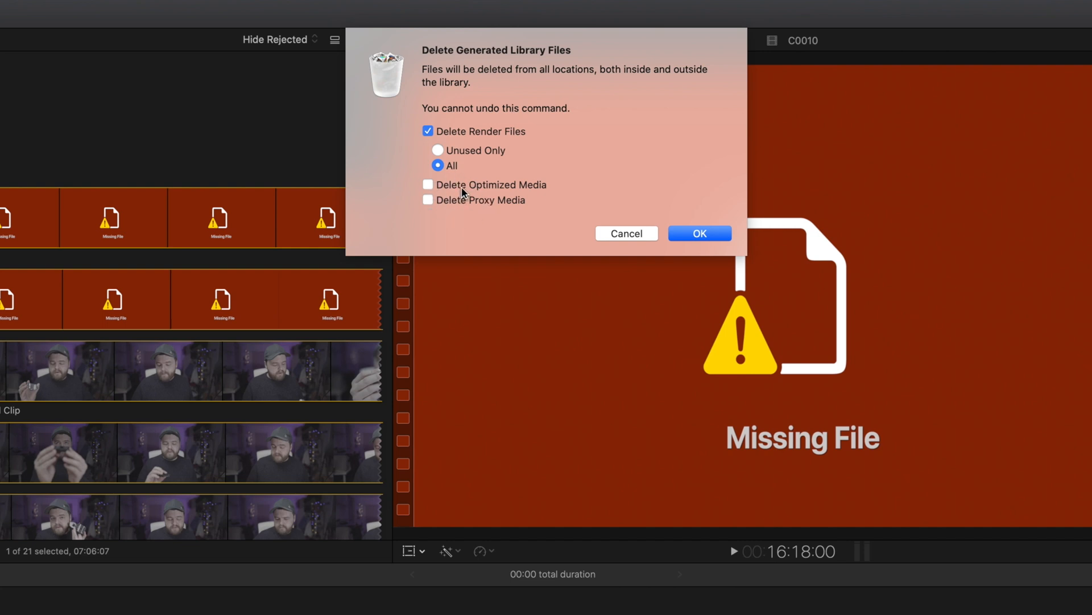
{"action": "mouse_move", "coordinate": [436, 197]}
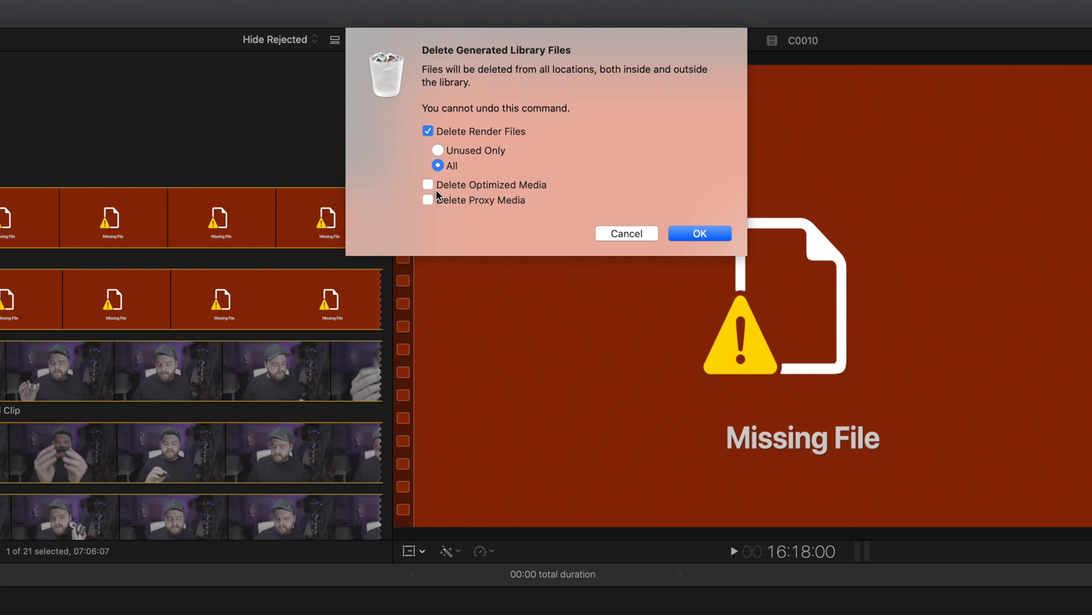
{"action": "left_click", "coordinate": [427, 184]}
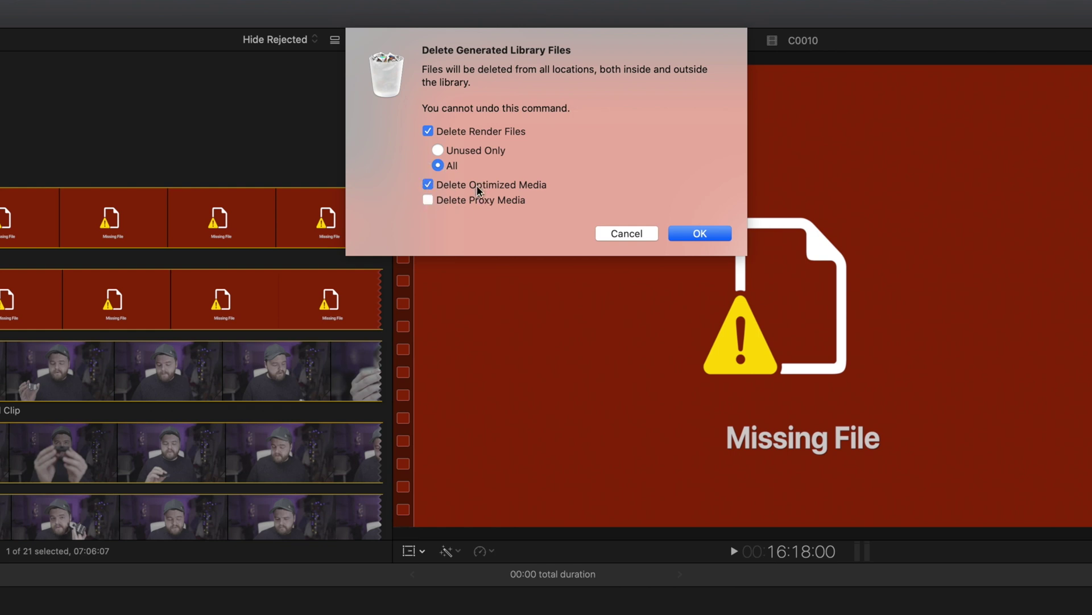
{"action": "mouse_move", "coordinate": [515, 188]}
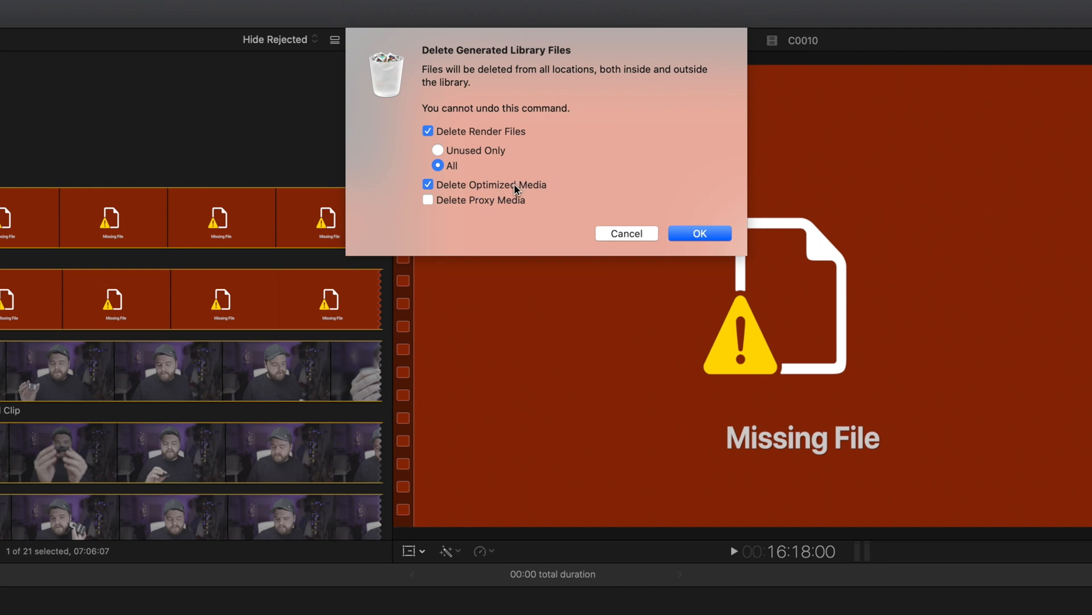
{"action": "mouse_move", "coordinate": [453, 209]}
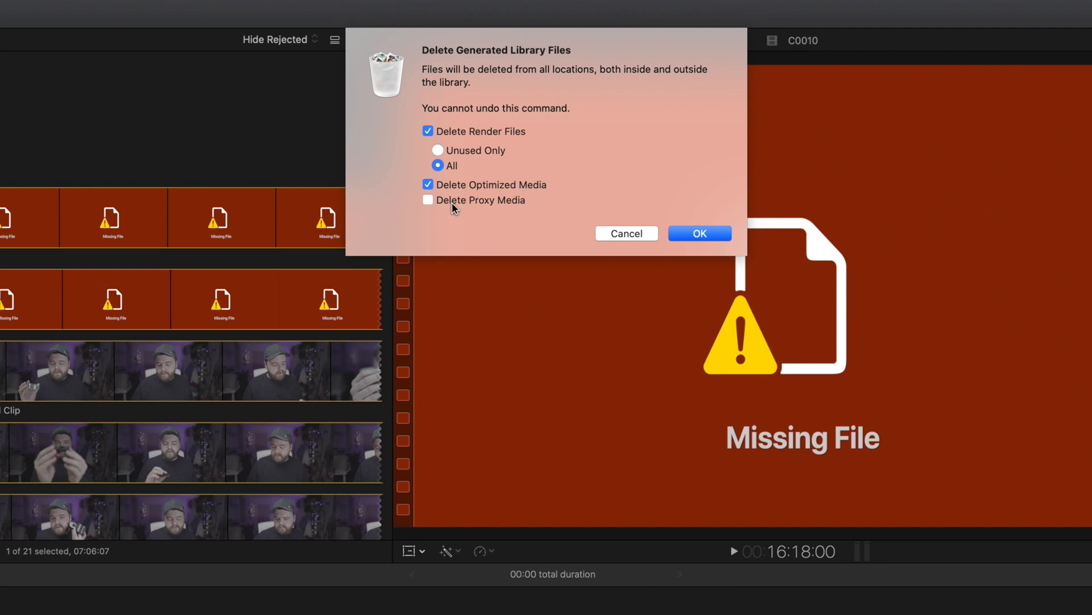
{"action": "mouse_move", "coordinate": [508, 213]}
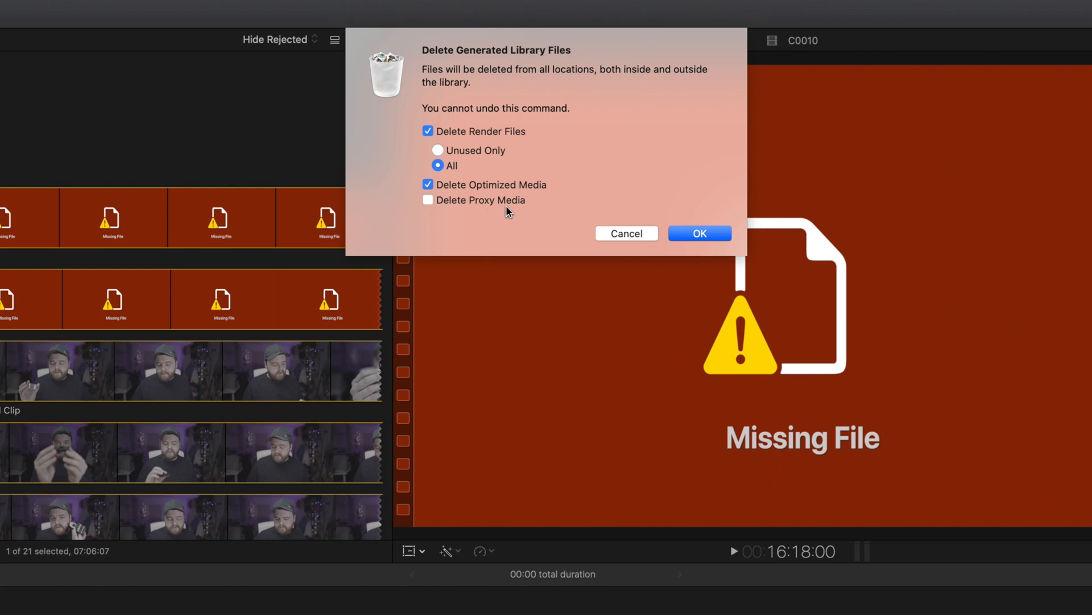
{"action": "mouse_move", "coordinate": [465, 207]}
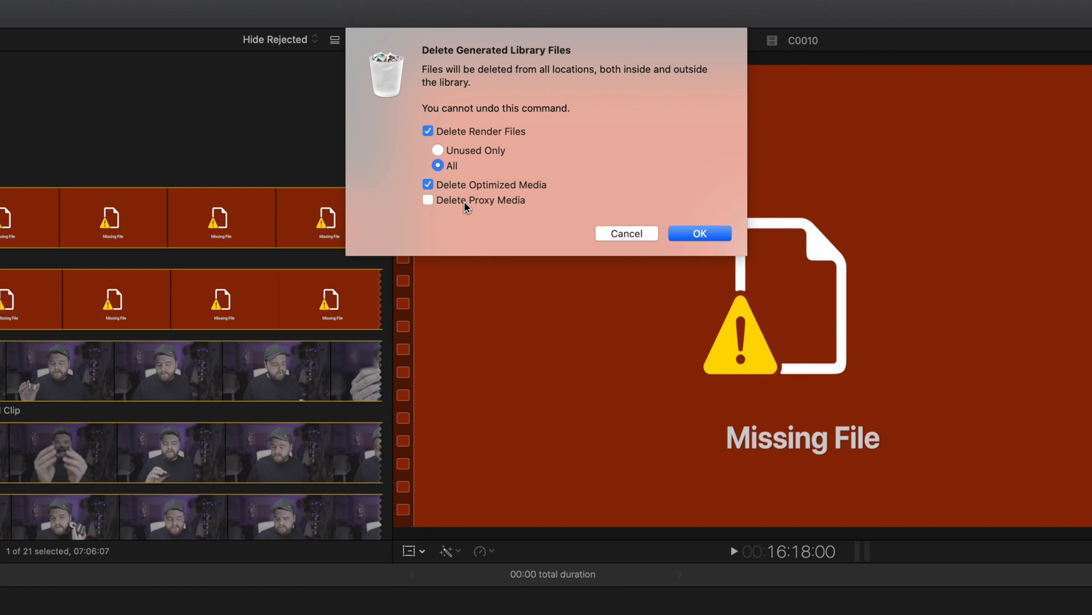
{"action": "left_click", "coordinate": [428, 200]}
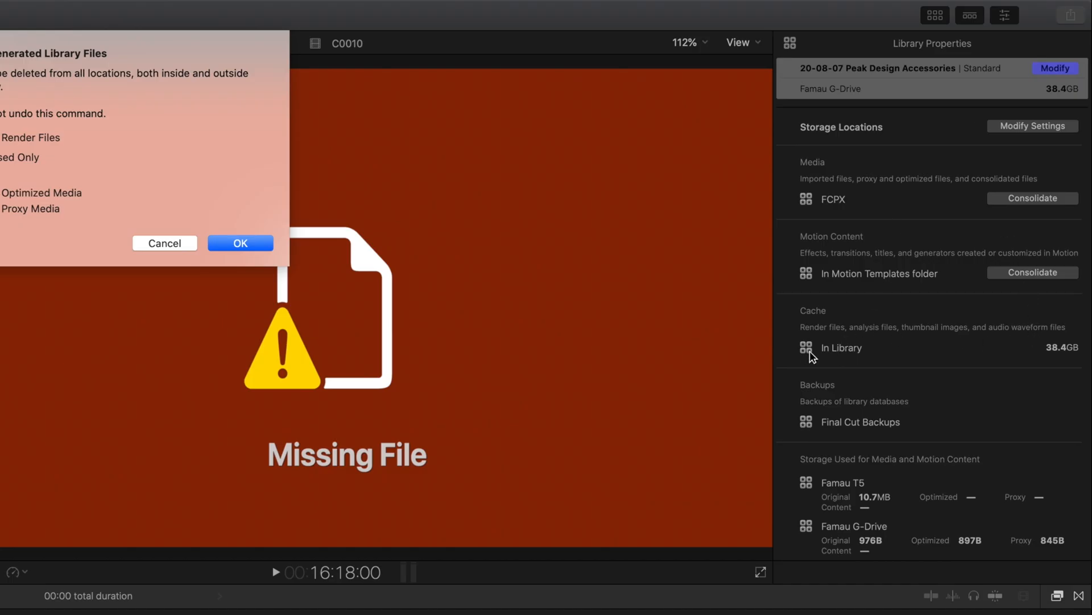
{"action": "mouse_move", "coordinate": [813, 328]}
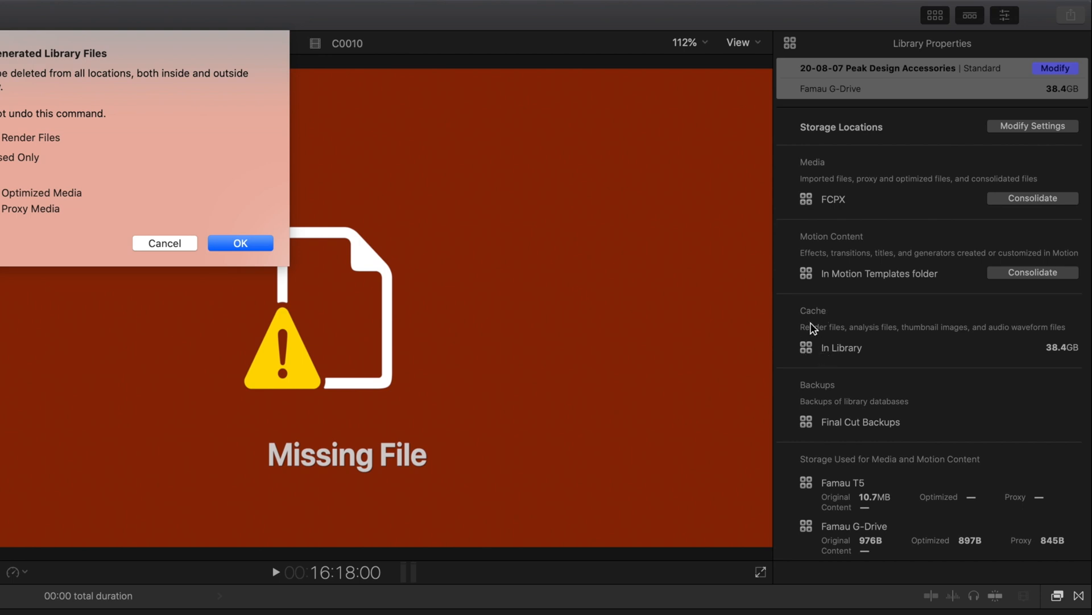
{"action": "mouse_move", "coordinate": [1054, 355]}
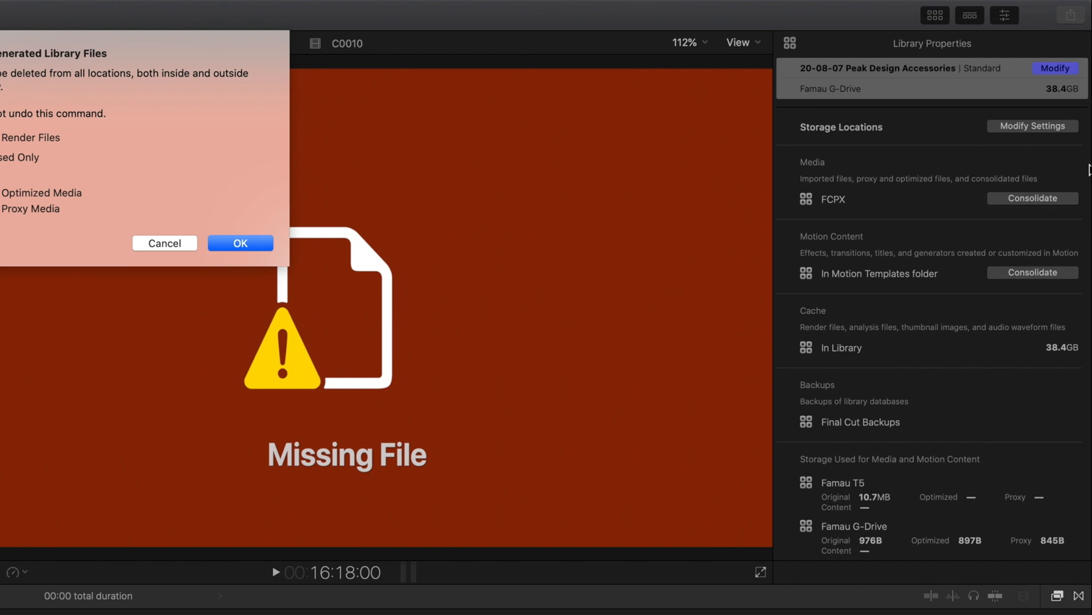
{"action": "mouse_move", "coordinate": [1048, 101]}
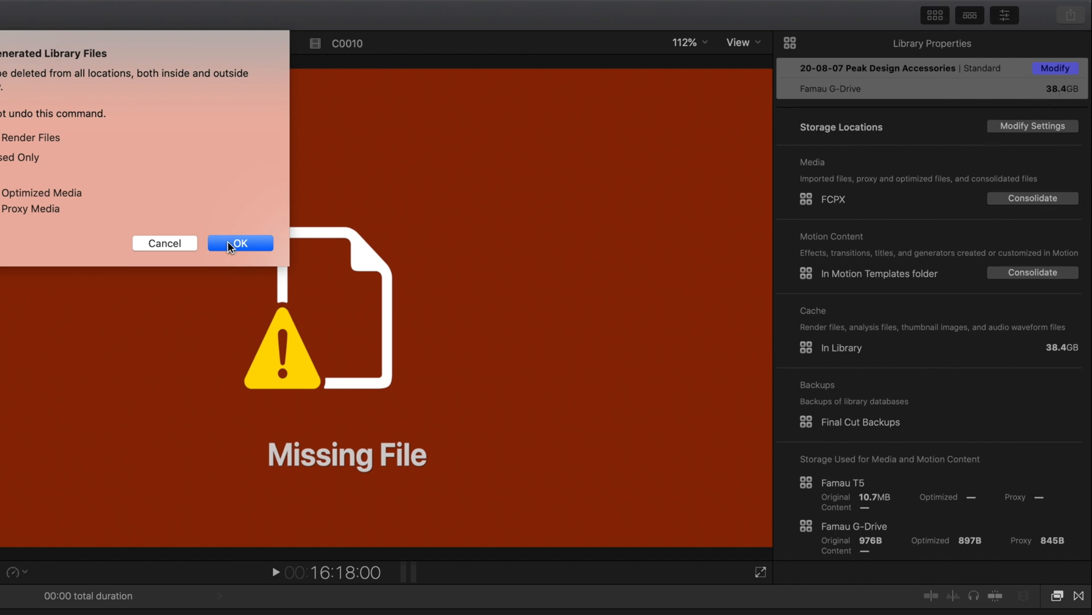
- Confirm the deletion with OK, clearing the library's 38.4 GB cache
{"action": "left_click", "coordinate": [240, 243]}
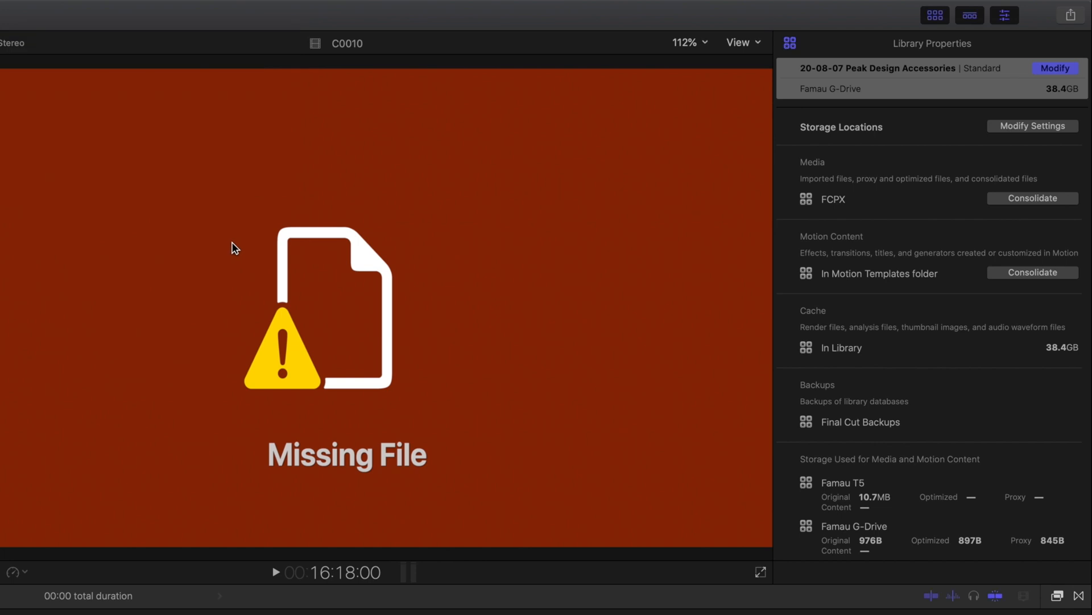
{"action": "mouse_move", "coordinate": [997, 300]}
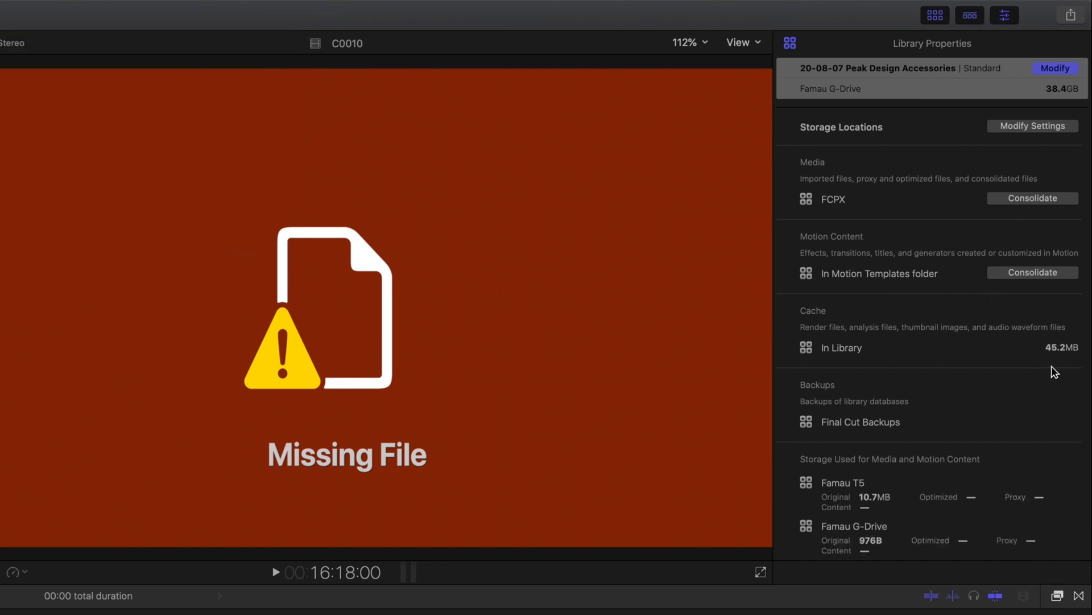
{"action": "mouse_move", "coordinate": [1064, 362]}
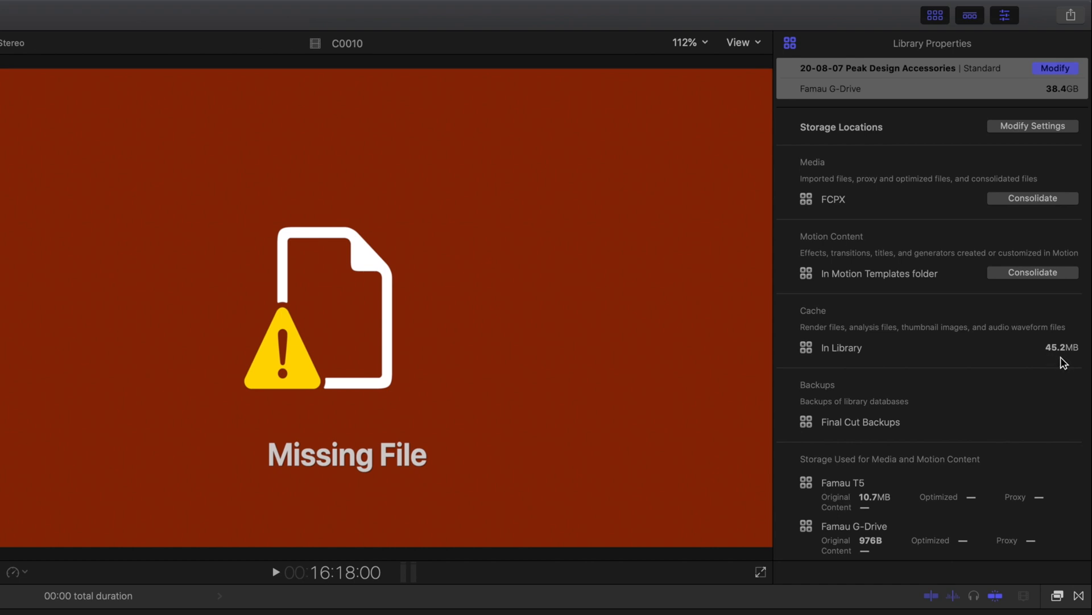
{"action": "mouse_move", "coordinate": [1065, 365]}
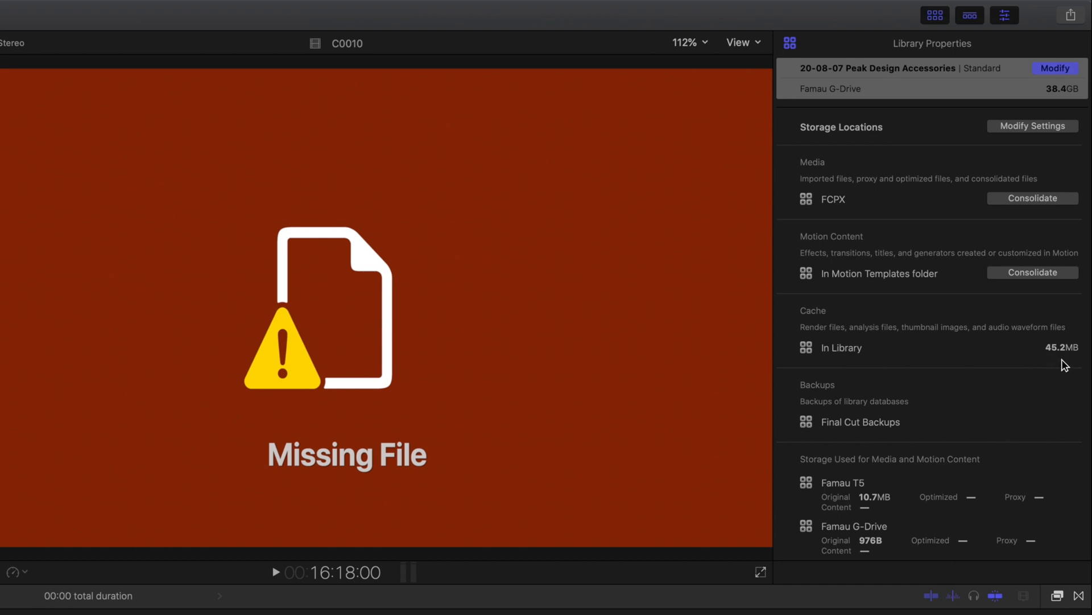
{"action": "mouse_move", "coordinate": [1038, 346]}
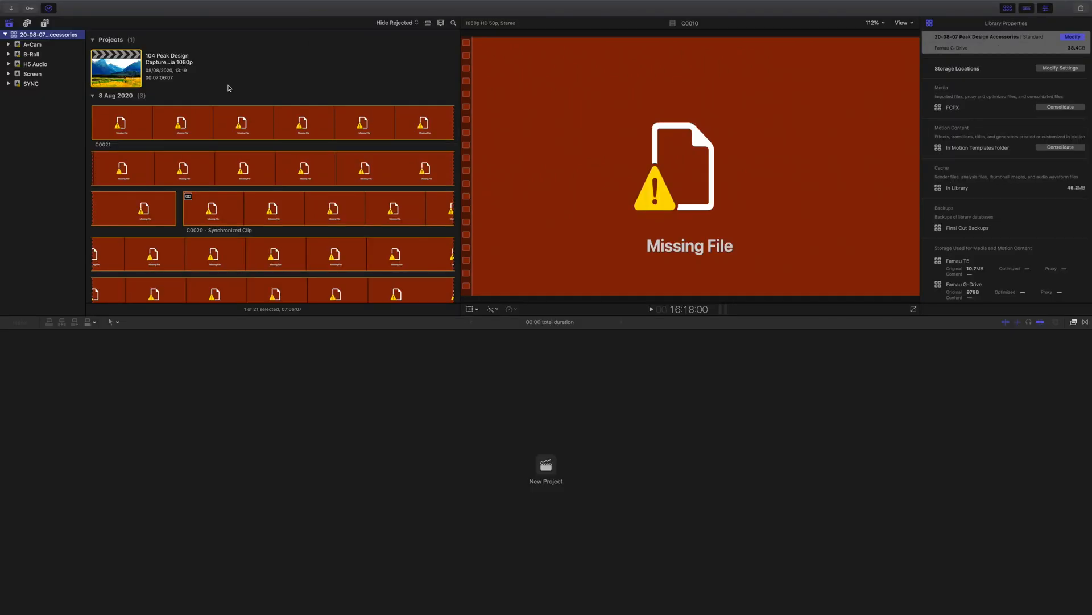
{"action": "mouse_move", "coordinate": [188, 100]}
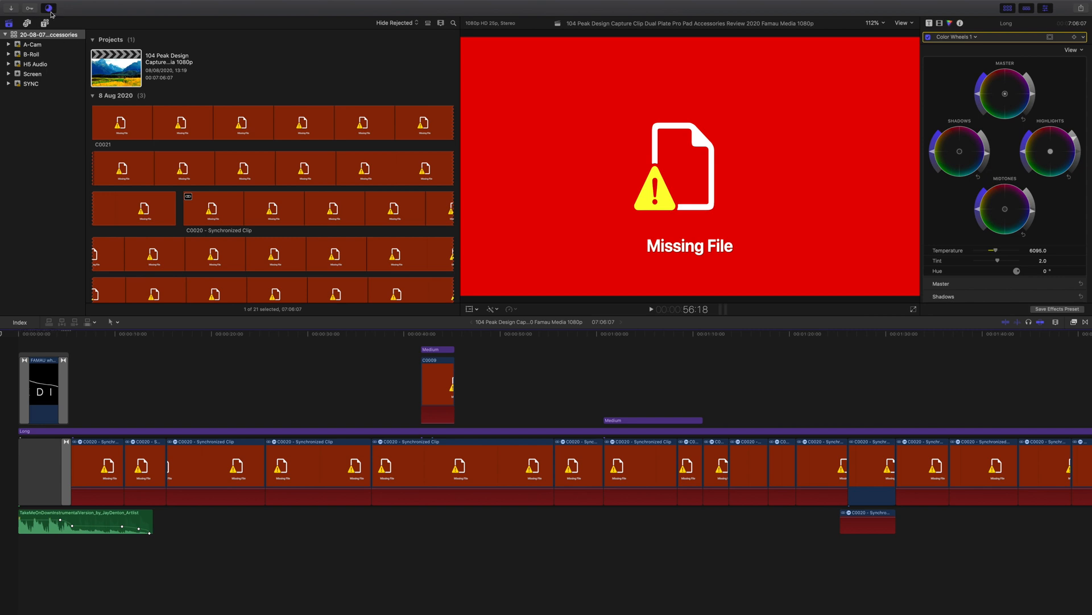
{"action": "mouse_move", "coordinate": [49, 23]}
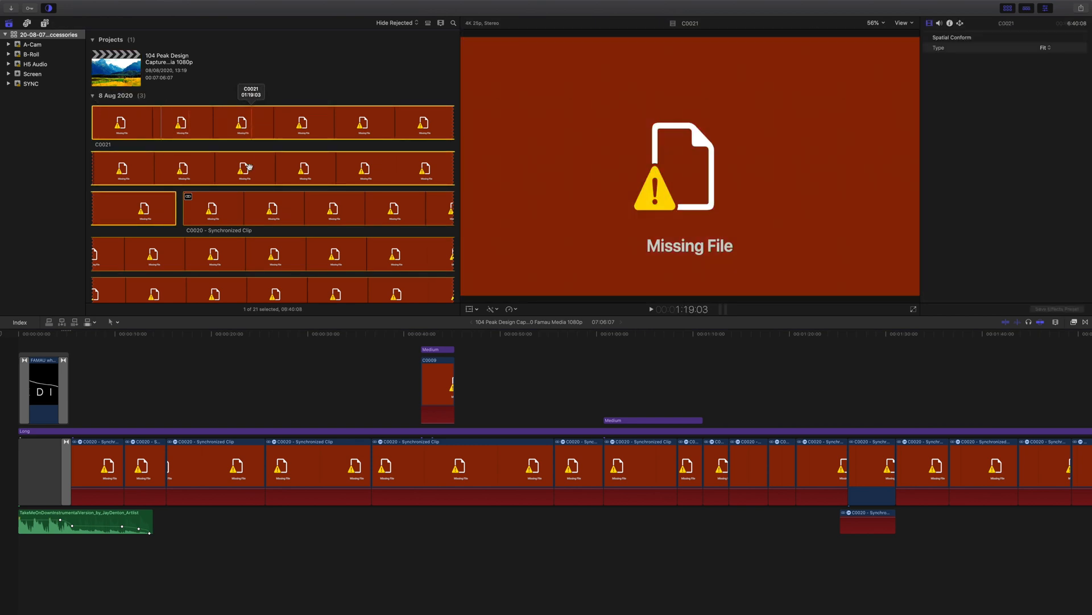
- Select the missing C0021 clip and start File > Relink Files for it
{"action": "left_click", "coordinate": [235, 75]}
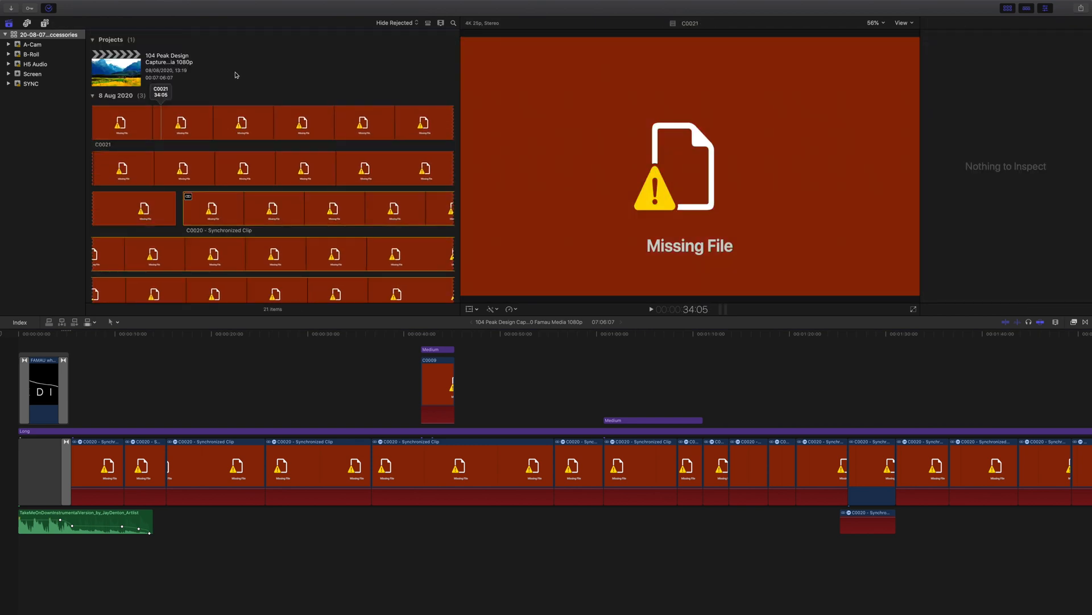
{"action": "left_click", "coordinate": [206, 123]}
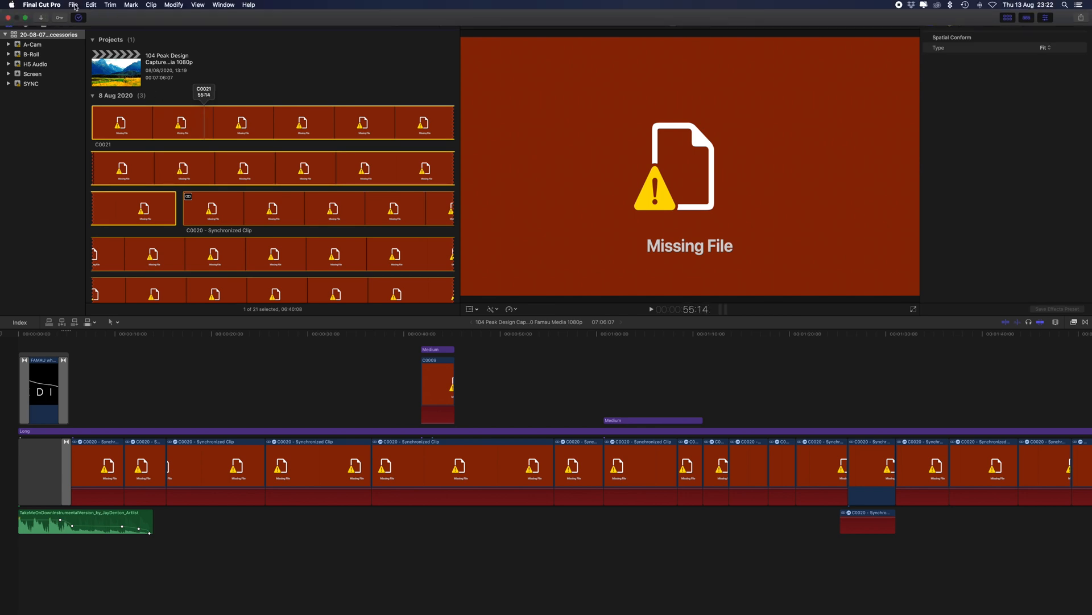
{"action": "left_click", "coordinate": [73, 4]}
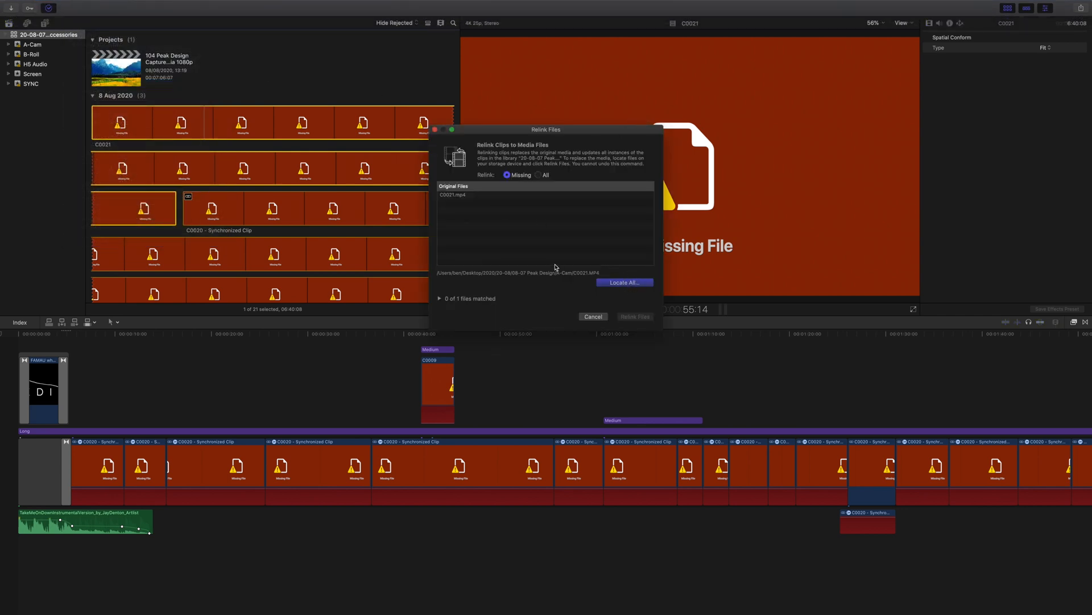
{"action": "left_click", "coordinate": [624, 282]}
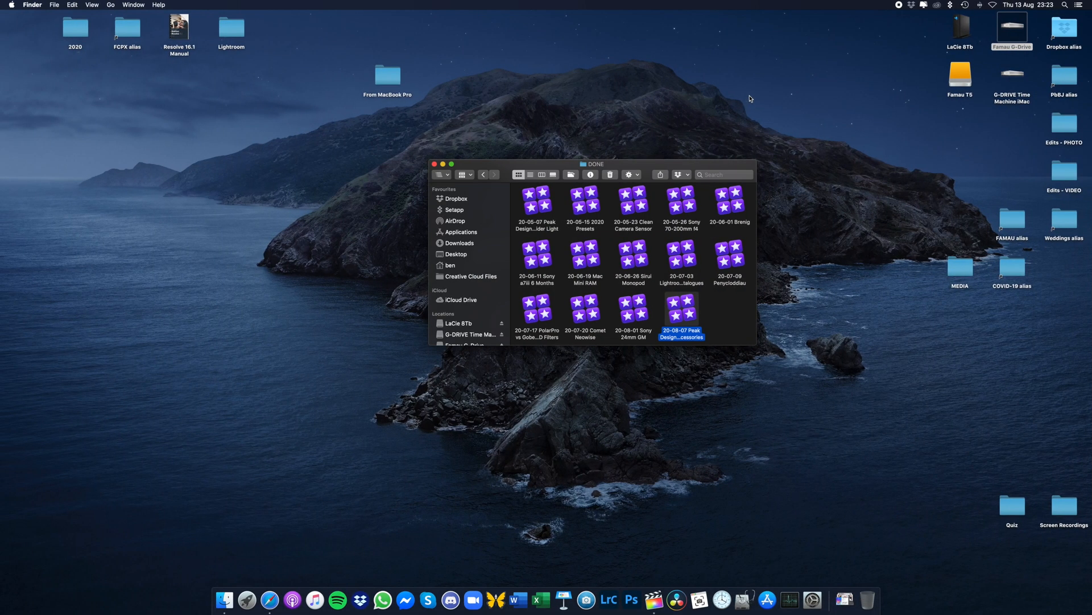
- Navigate back to the DONE folder, review its libraries, then go up to 2020
{"action": "left_click", "coordinate": [632, 314]}
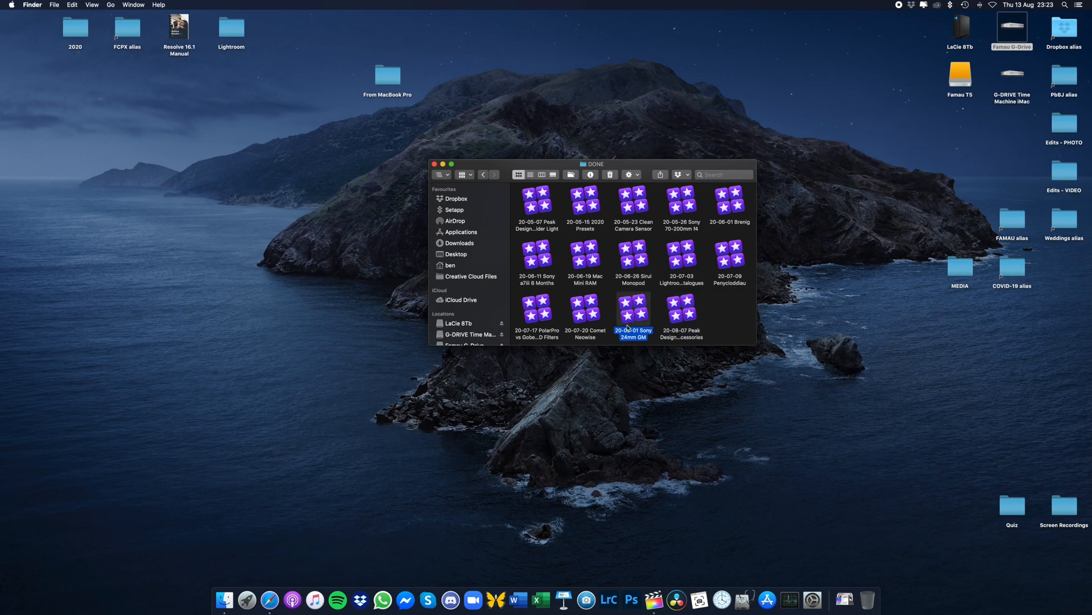
{"action": "scroll", "scroll_direction": "up", "scroll_amount": 3}
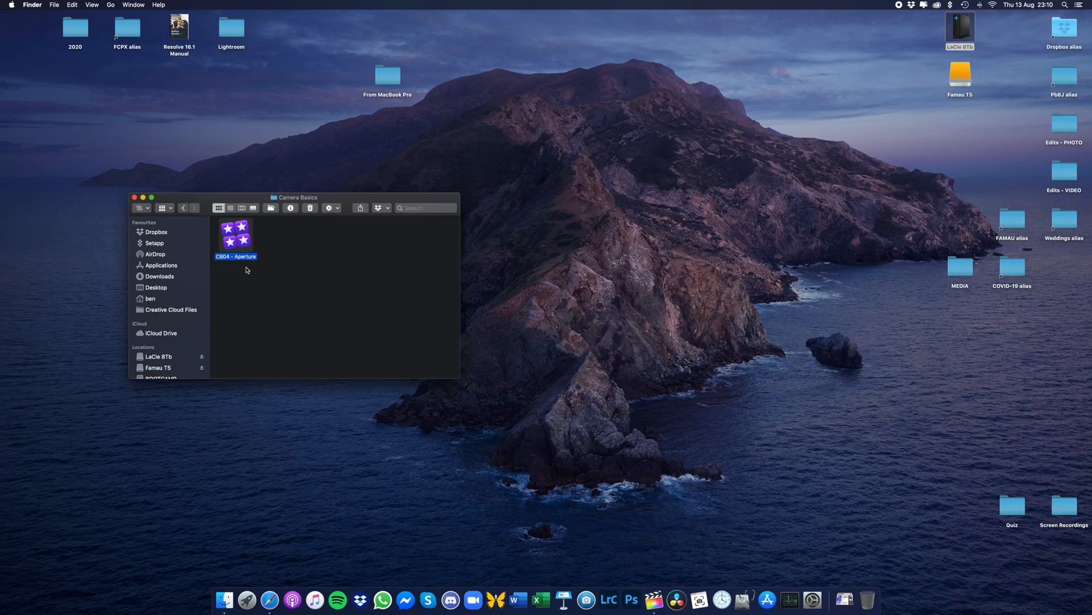
{"action": "left_click", "coordinate": [183, 207]}
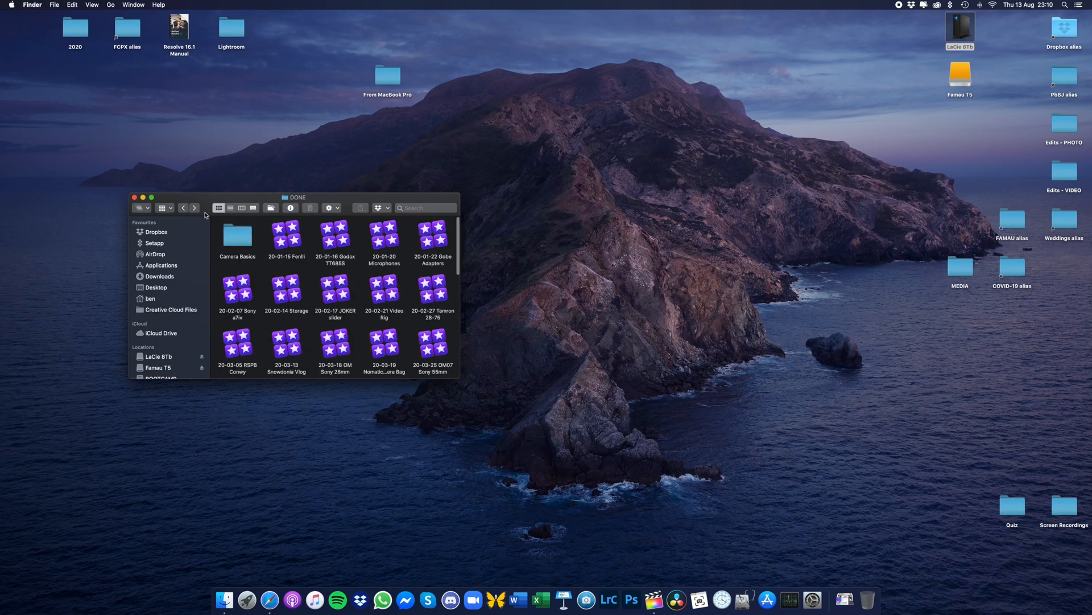
{"action": "scroll", "scroll_direction": "down", "scroll_amount": 3}
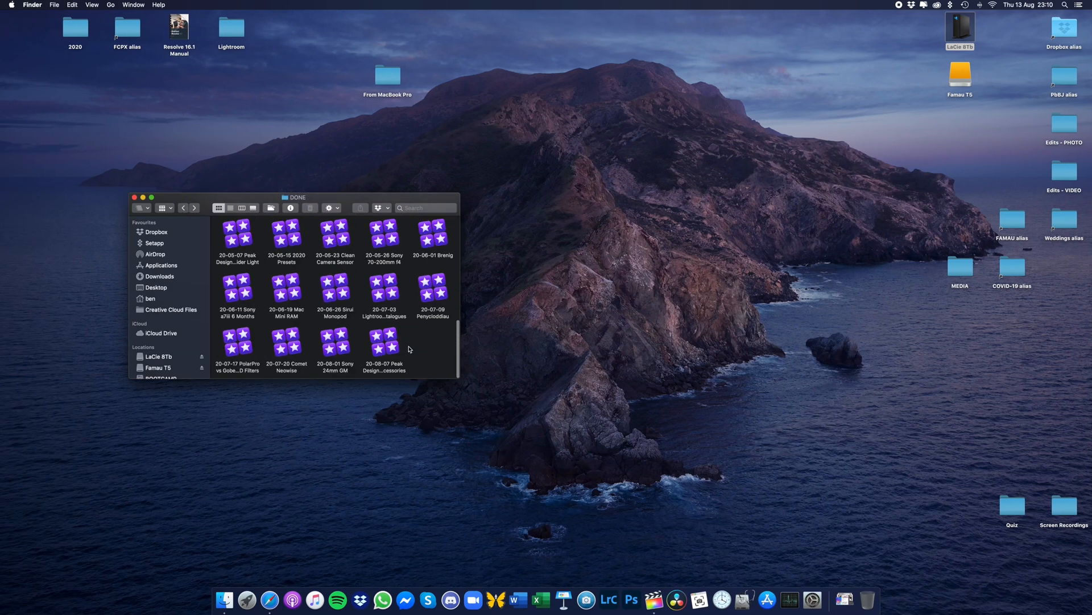
{"action": "scroll", "scroll_direction": "up", "scroll_amount": 3}
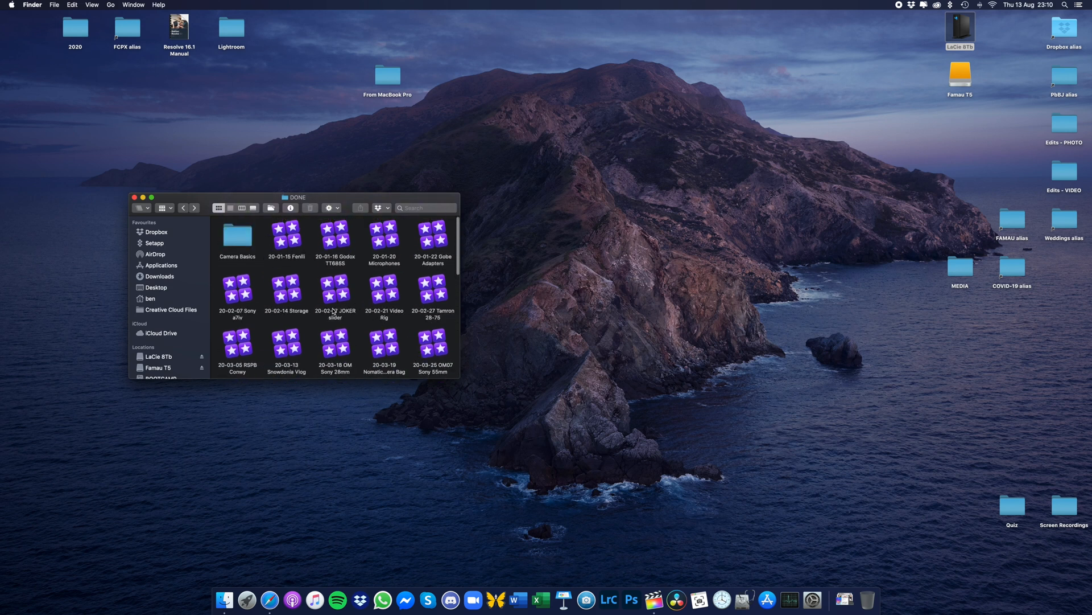
{"action": "scroll", "scroll_direction": "down", "scroll_amount": 3}
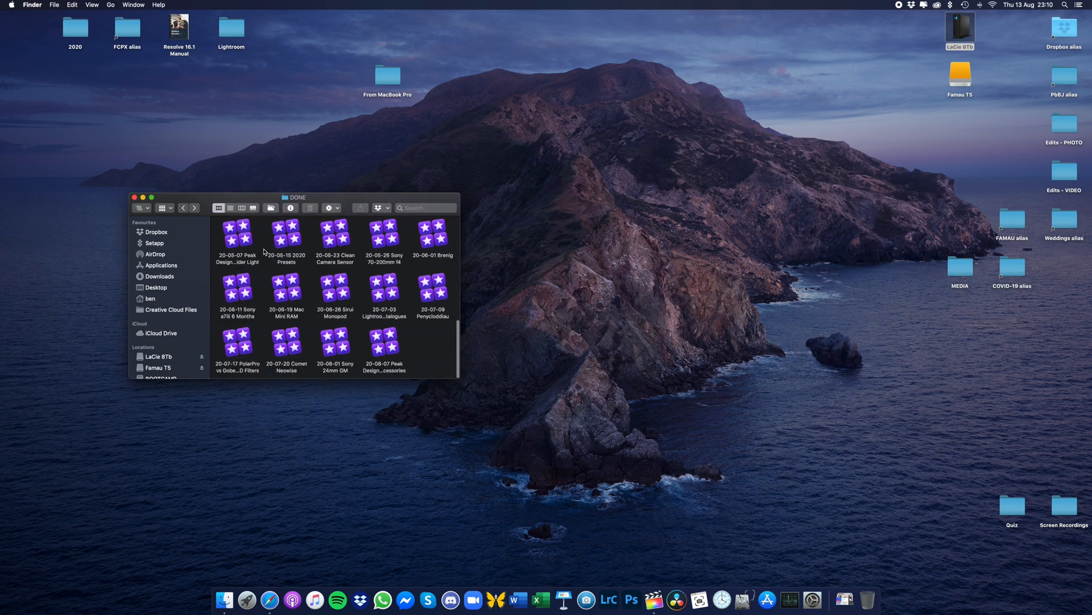
{"action": "scroll", "scroll_direction": "up", "scroll_amount": 3}
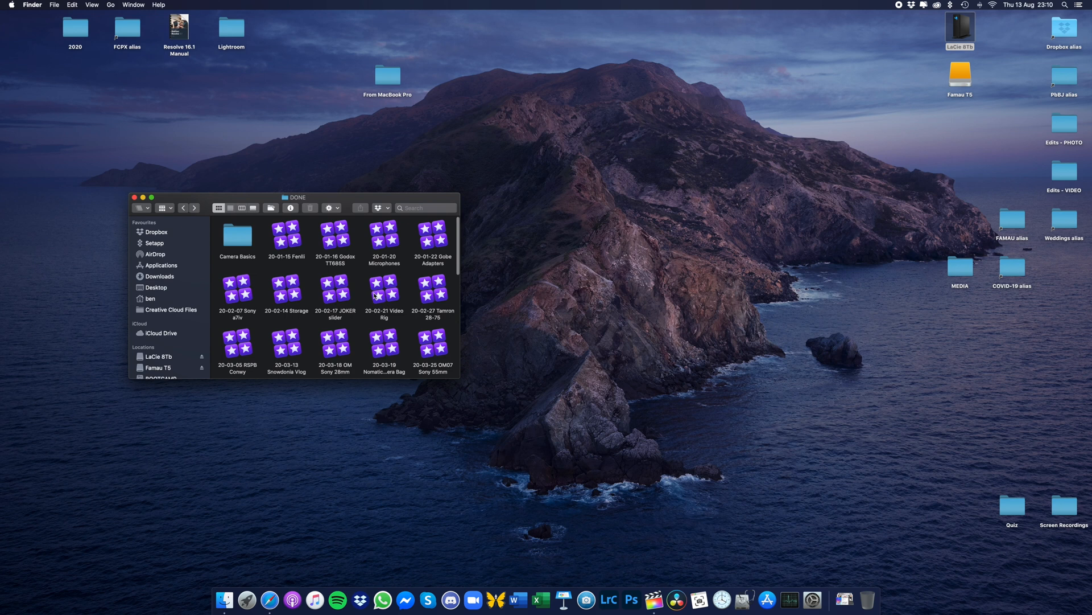
{"action": "left_click", "coordinate": [183, 207]}
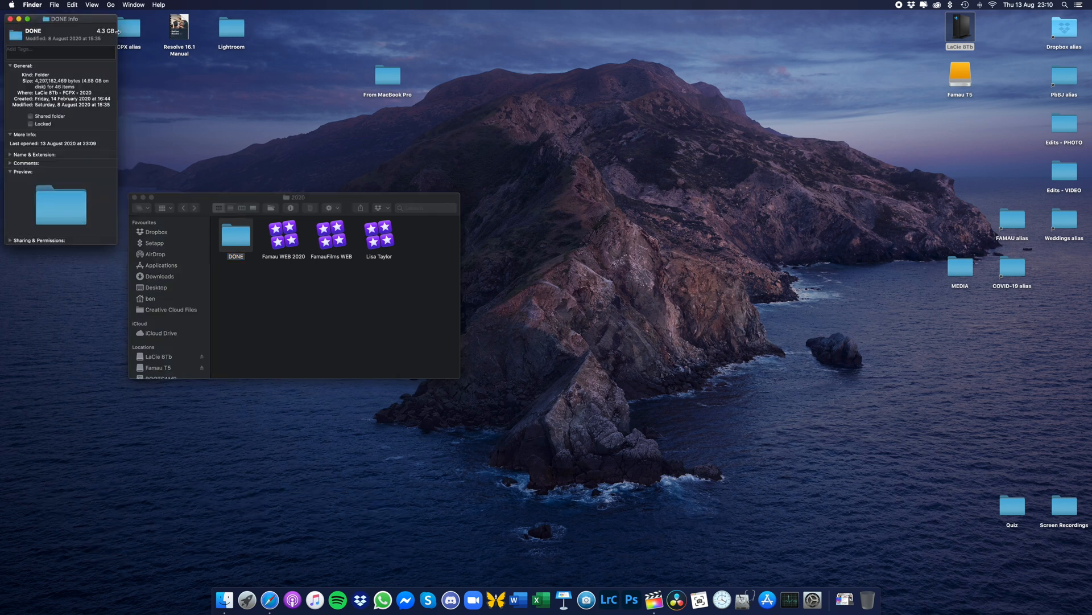
{"action": "mouse_move", "coordinate": [175, 63]}
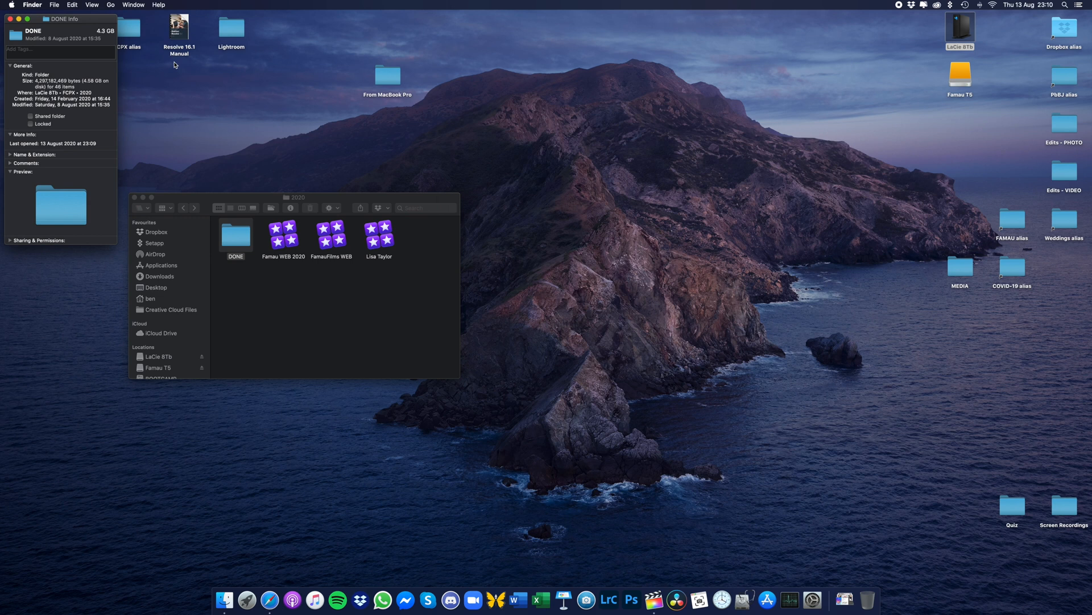